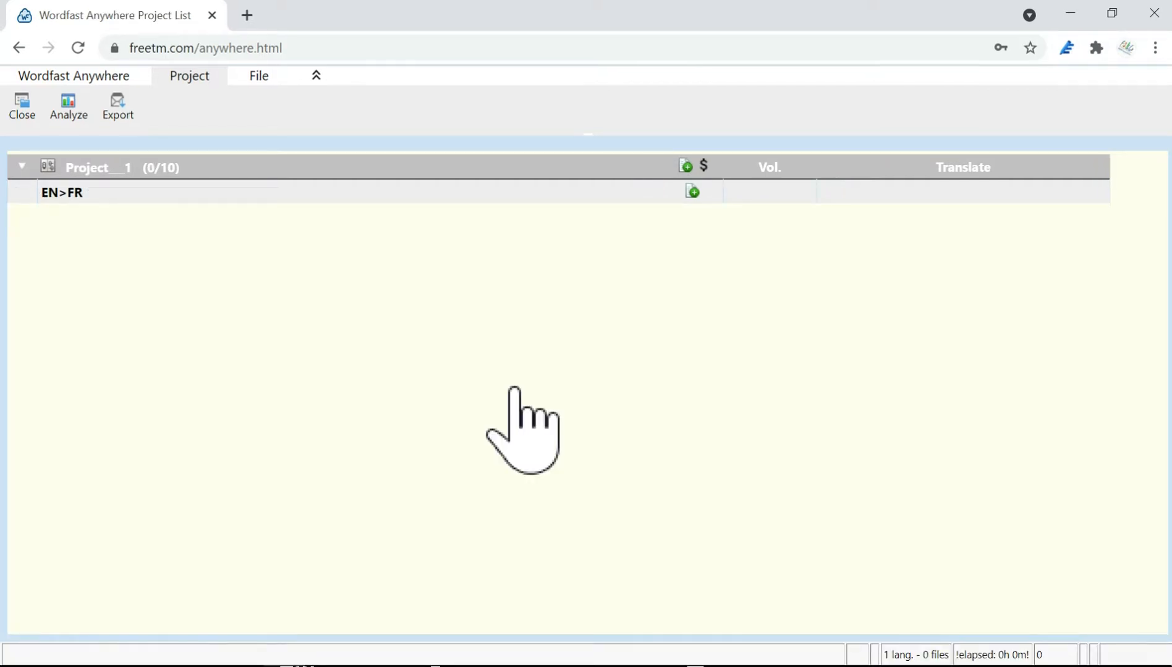
mouse_move(713, 280)
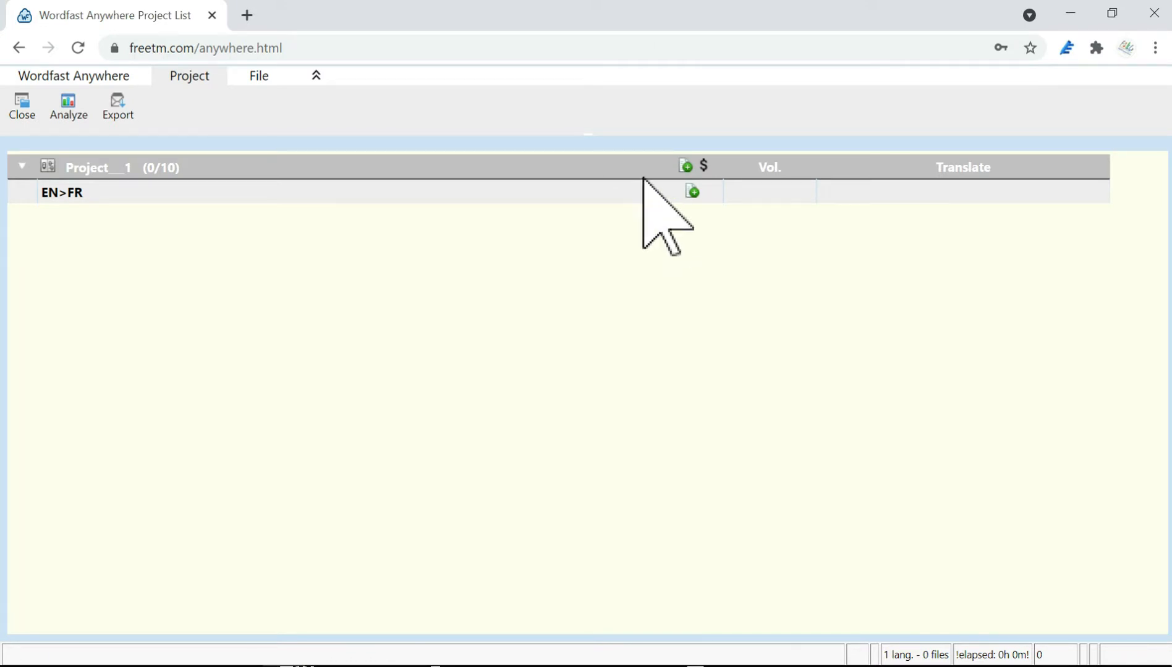
mouse_move(586, 307)
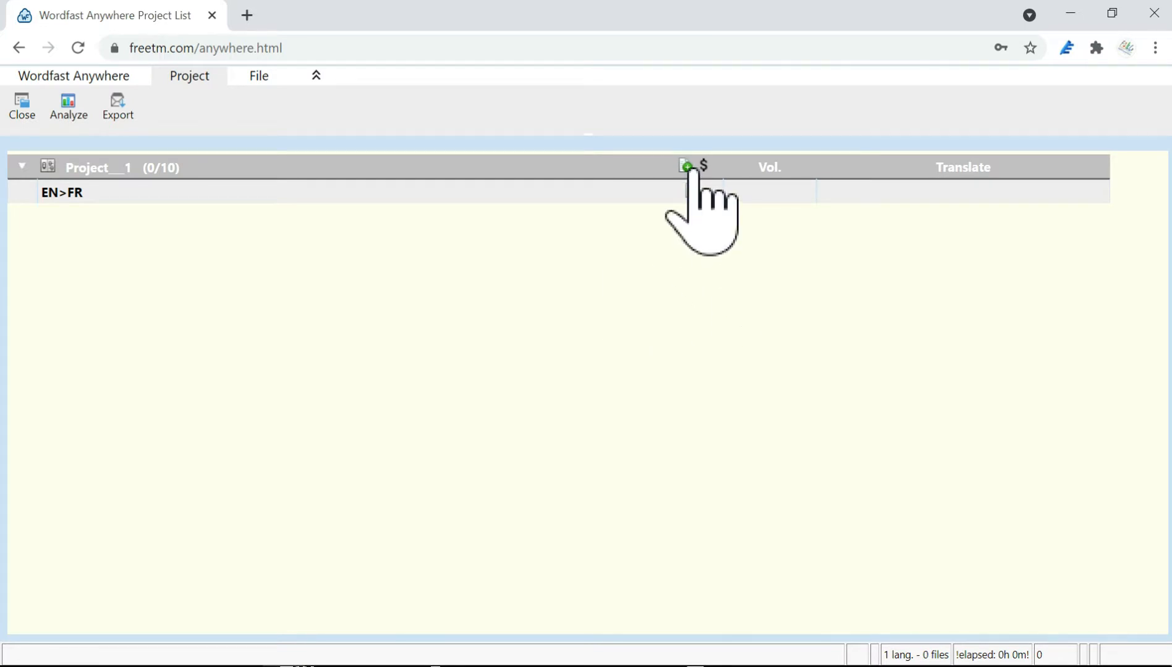
Upload WFS_Manual.docx into Project__1's EN>FR pair.
click(685, 165)
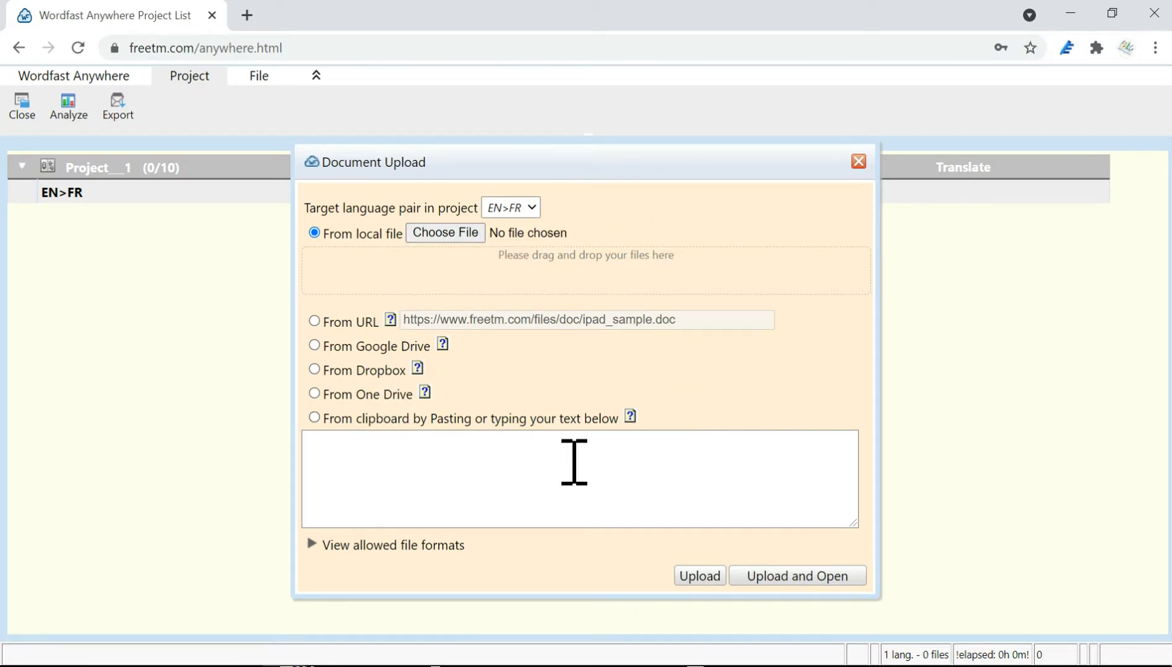
click(444, 232)
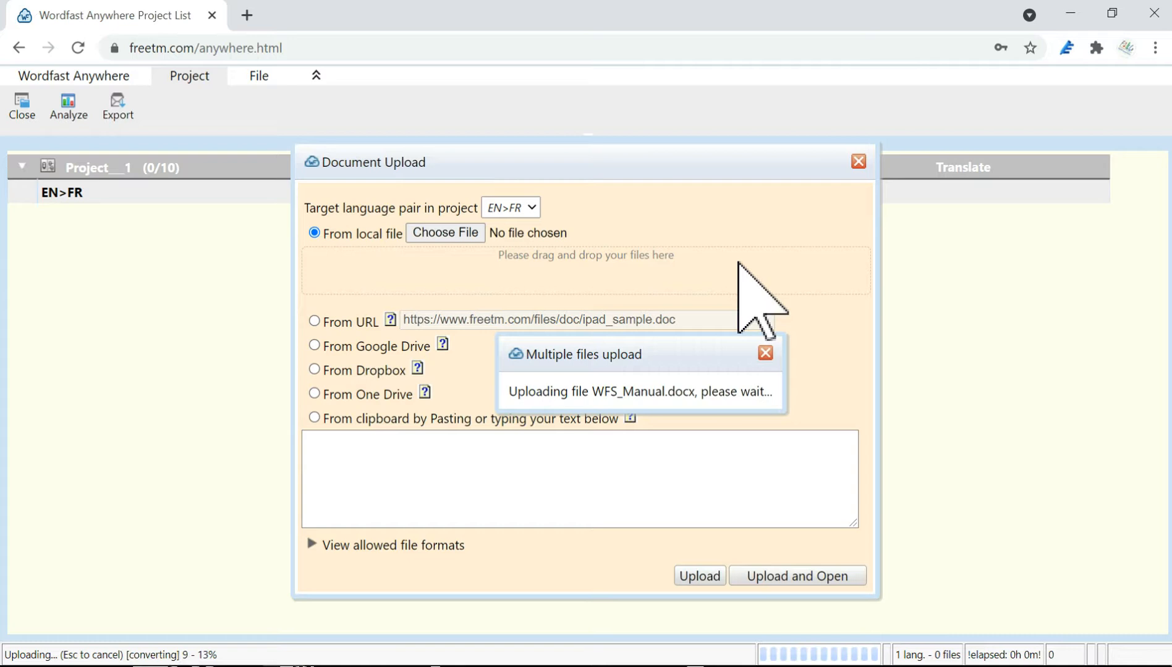
mouse_move(749, 582)
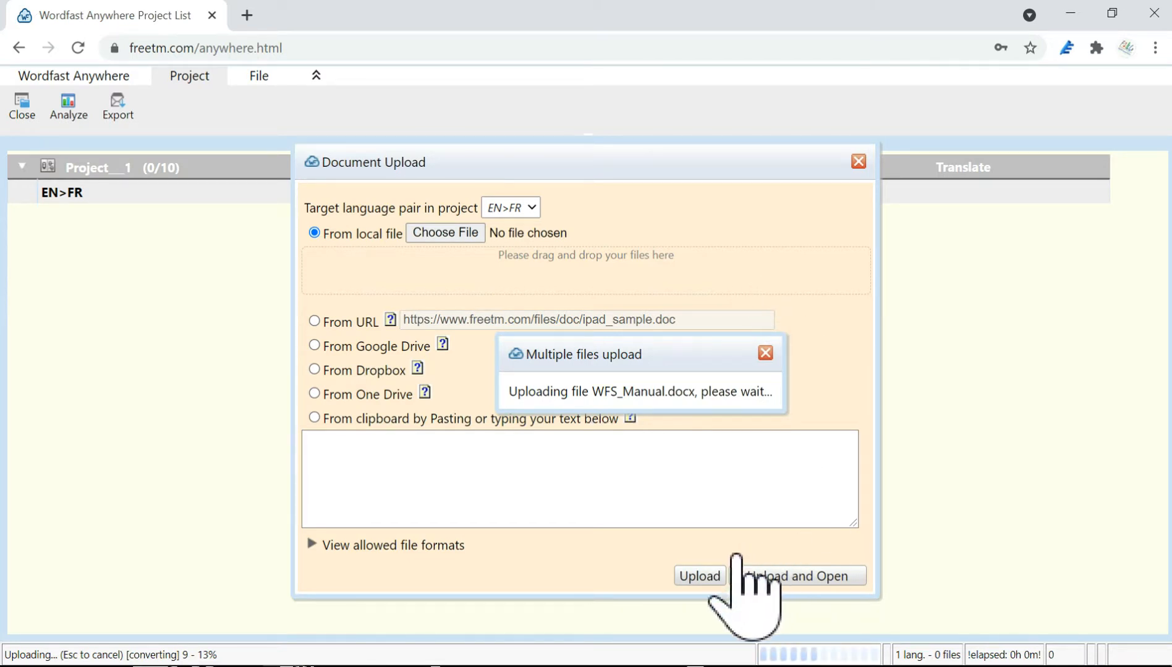
click(699, 576)
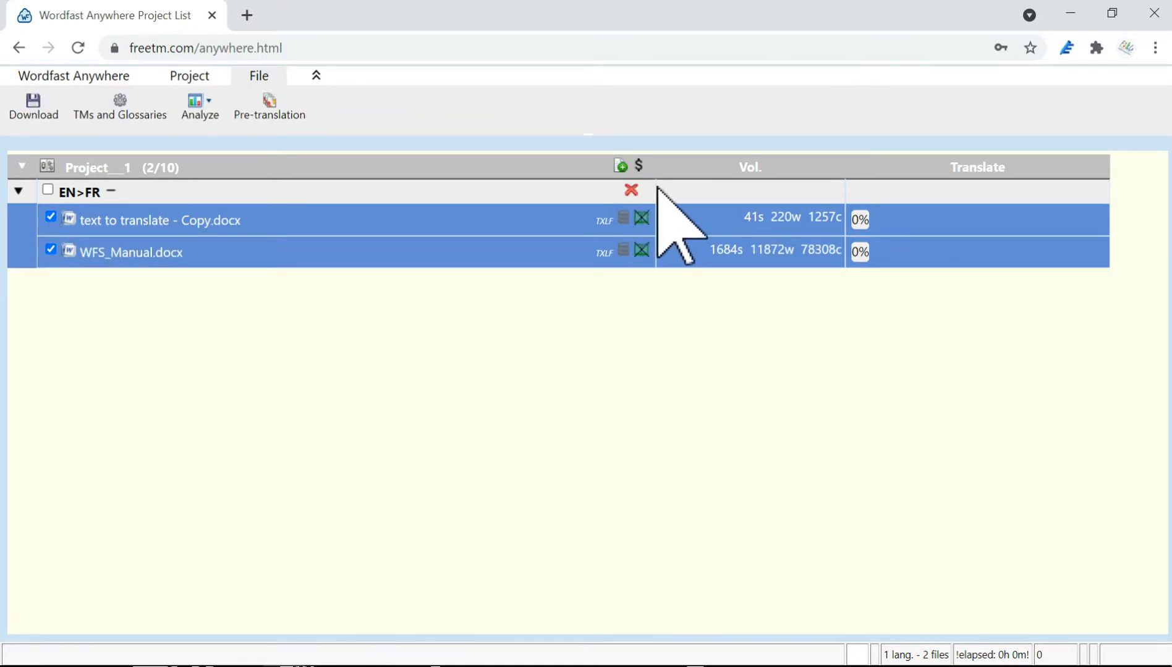
Delete both checked documents from EN>FR and confirm the removal.
click(632, 190)
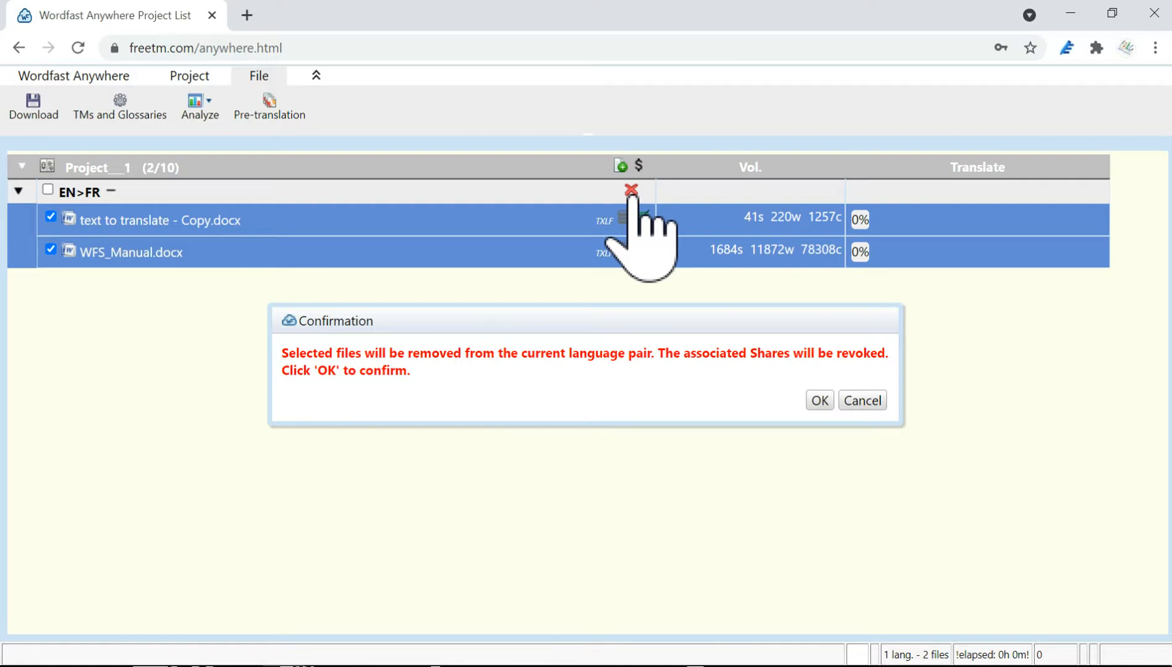
click(818, 400)
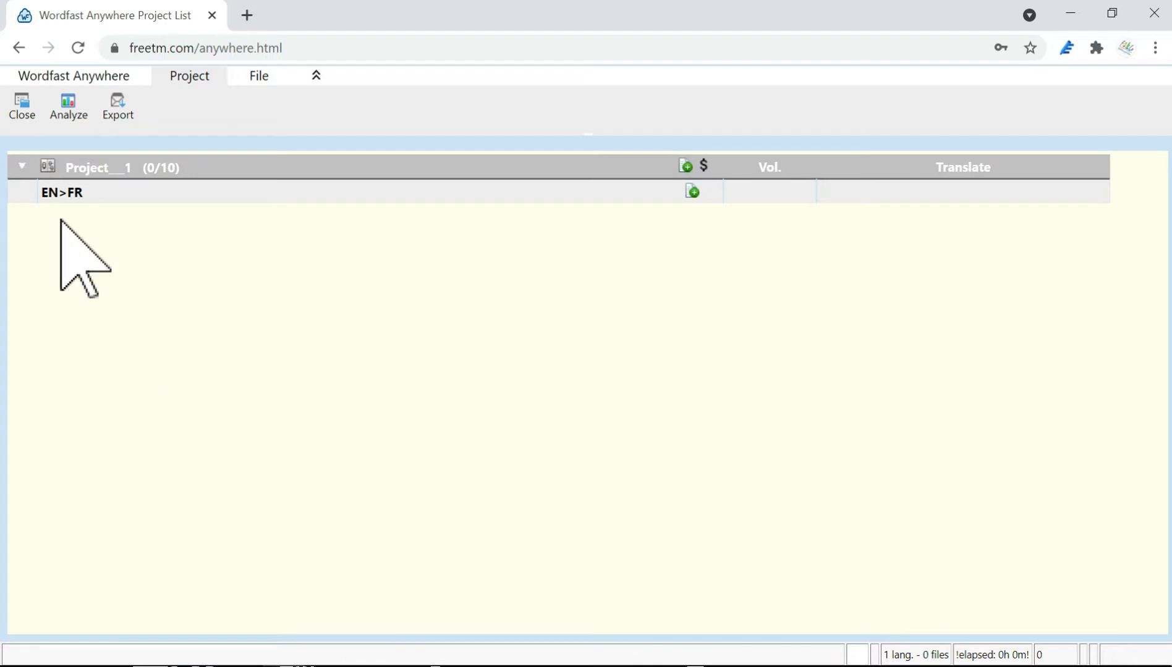
mouse_move(47, 167)
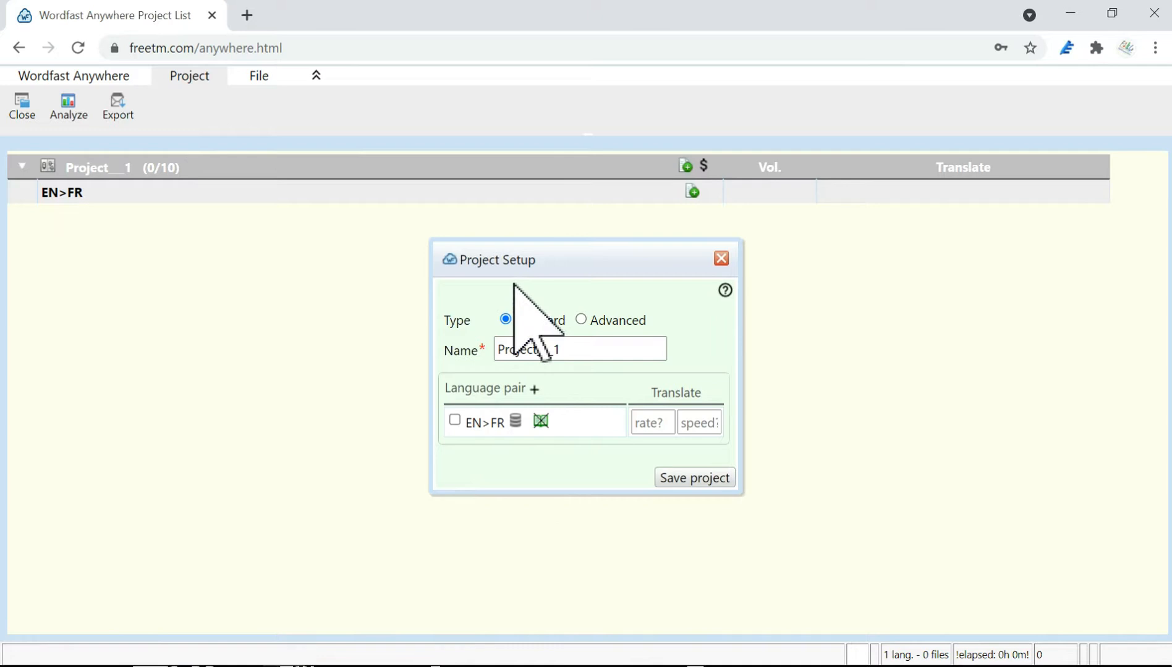
mouse_move(591, 478)
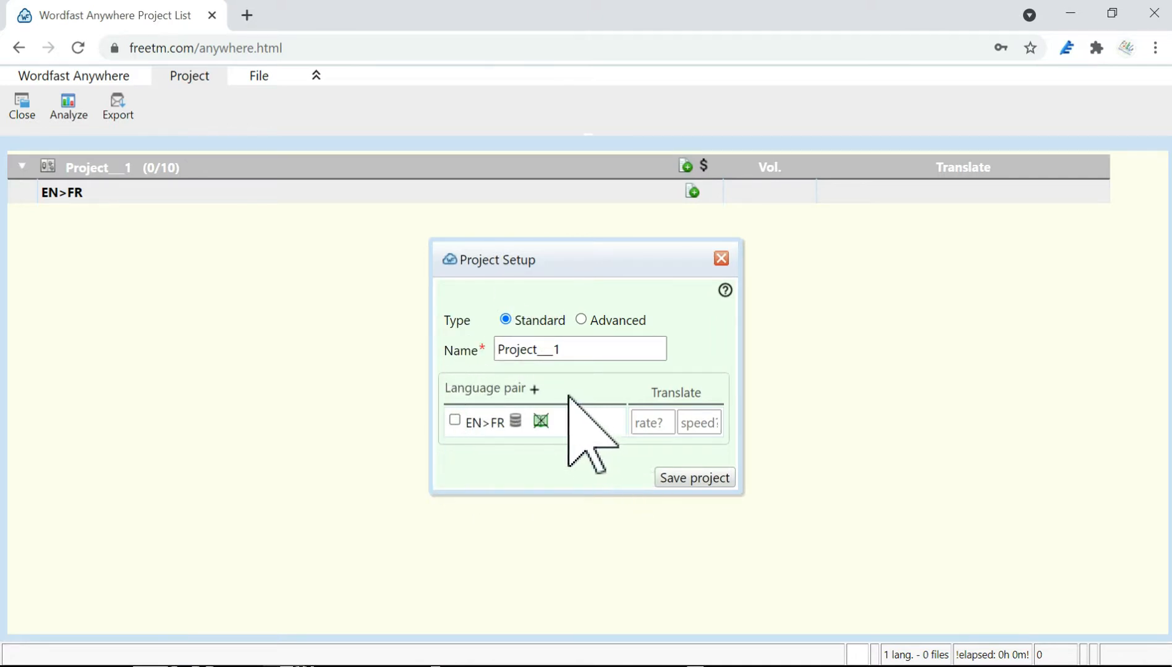
Add a Spanish (EN>ES) language pair to Project__1.
click(534, 388)
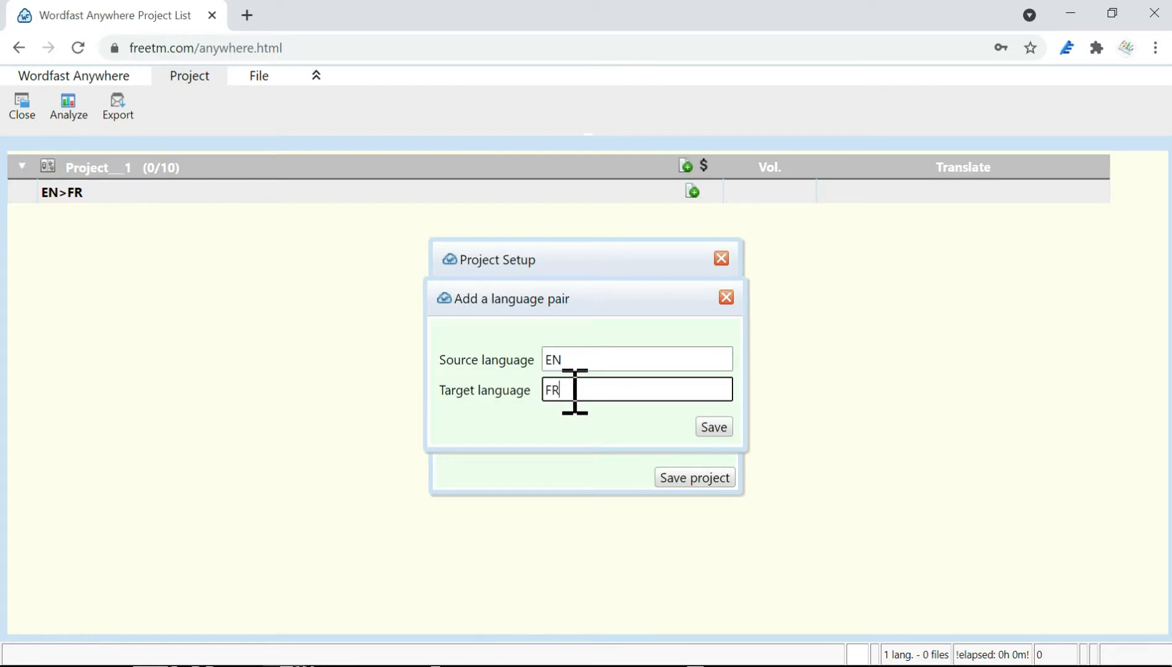
text(e)
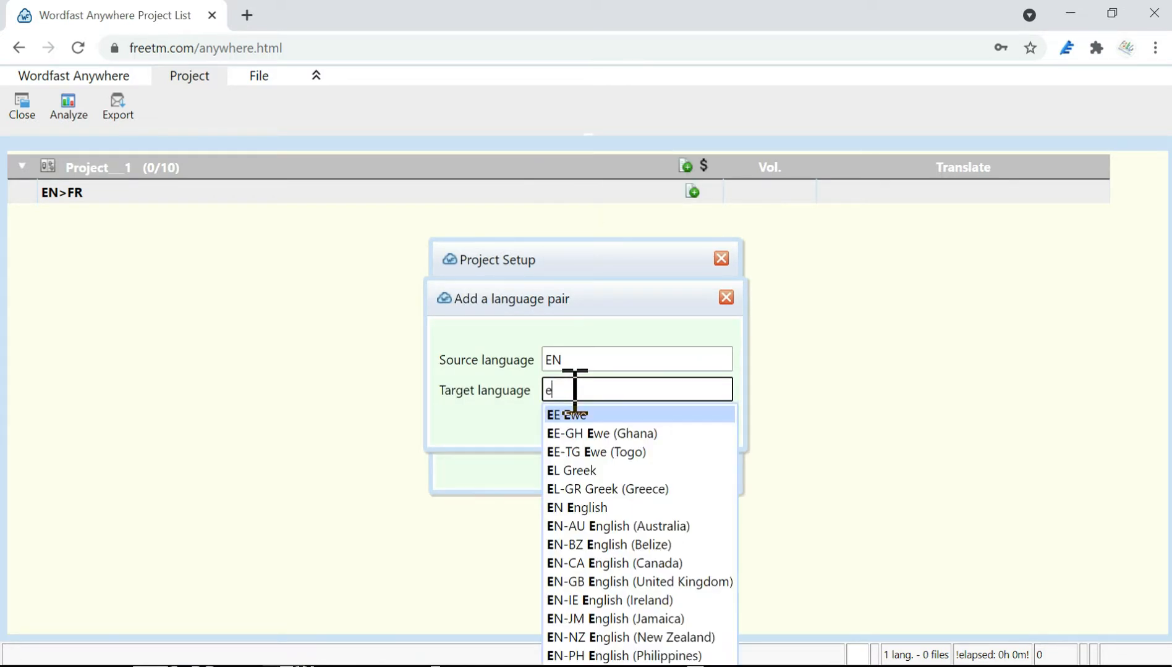
text(s)
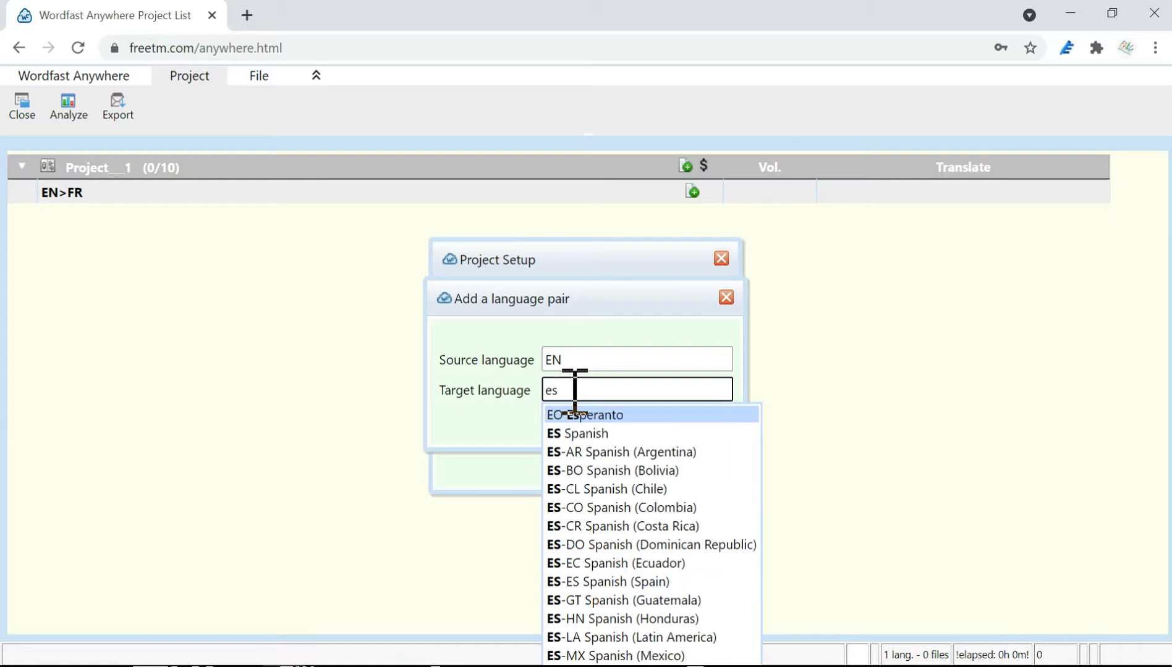
click(576, 433)
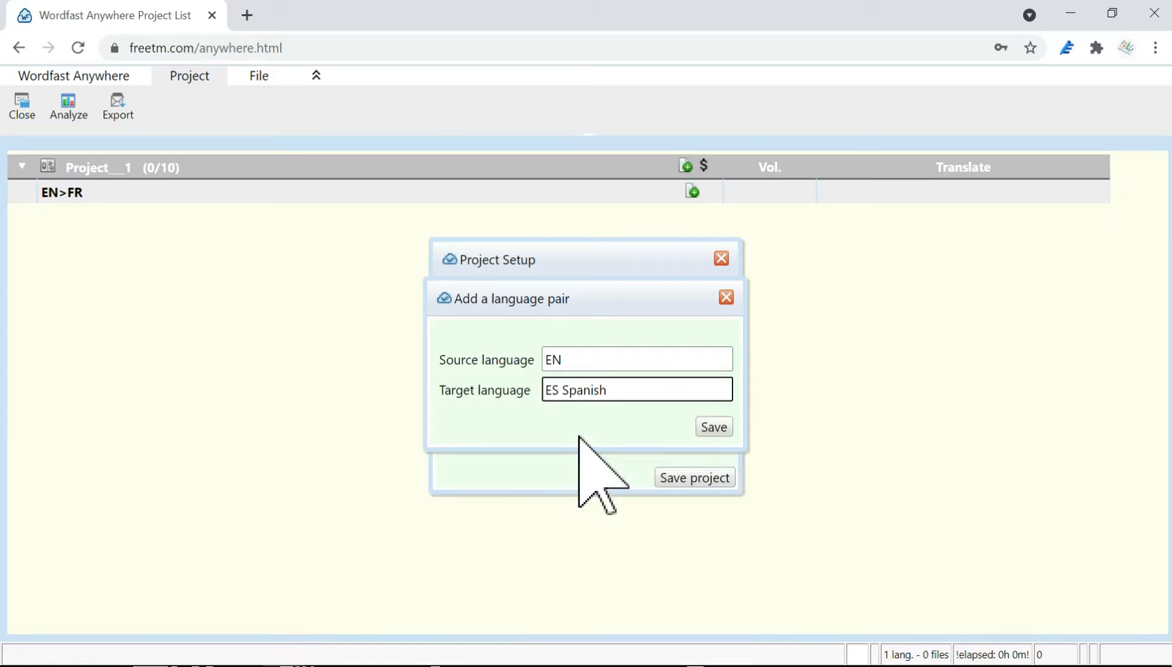
click(711, 427)
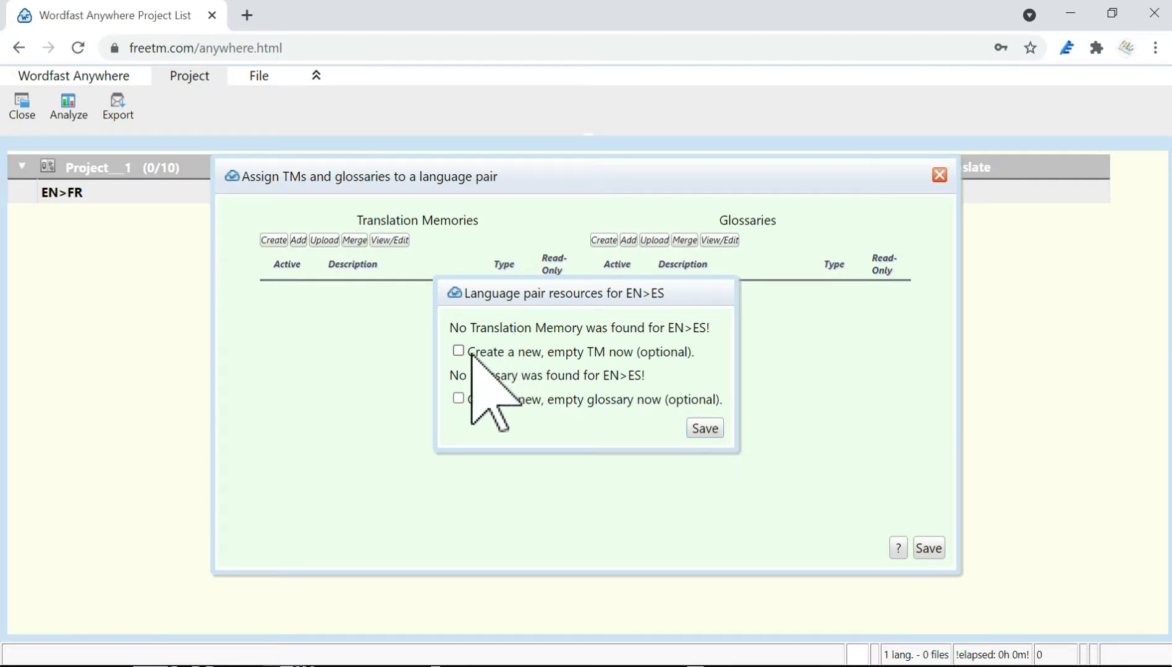
Create a new empty EN>ES translation memory and glossary and save the assignment.
click(458, 351)
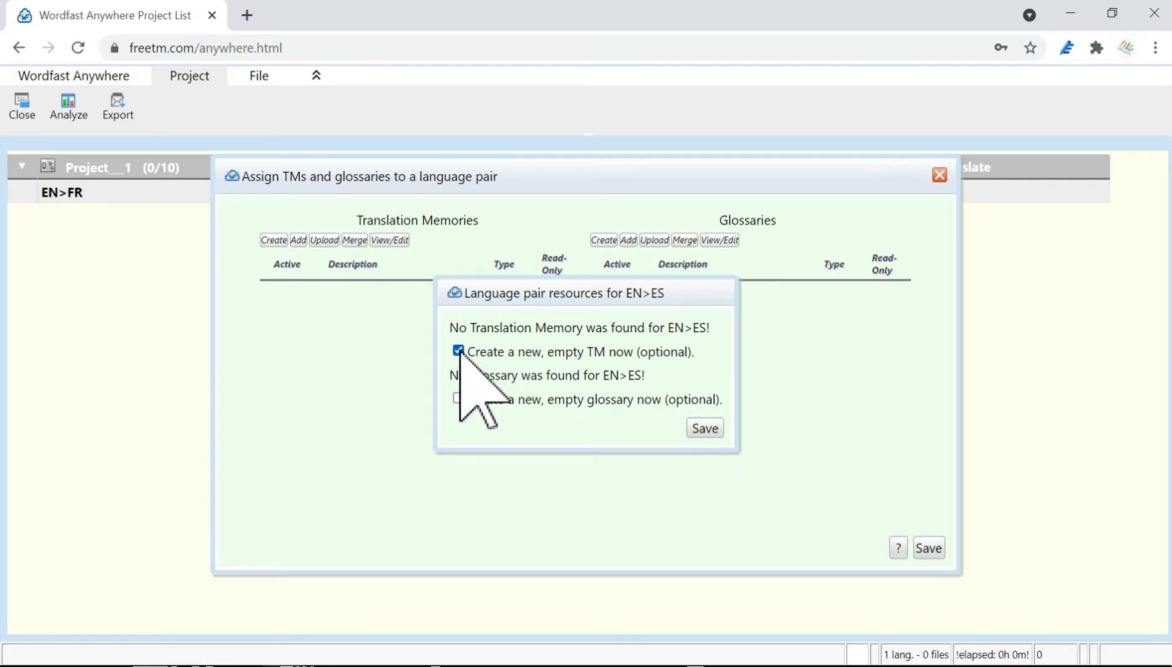
click(458, 399)
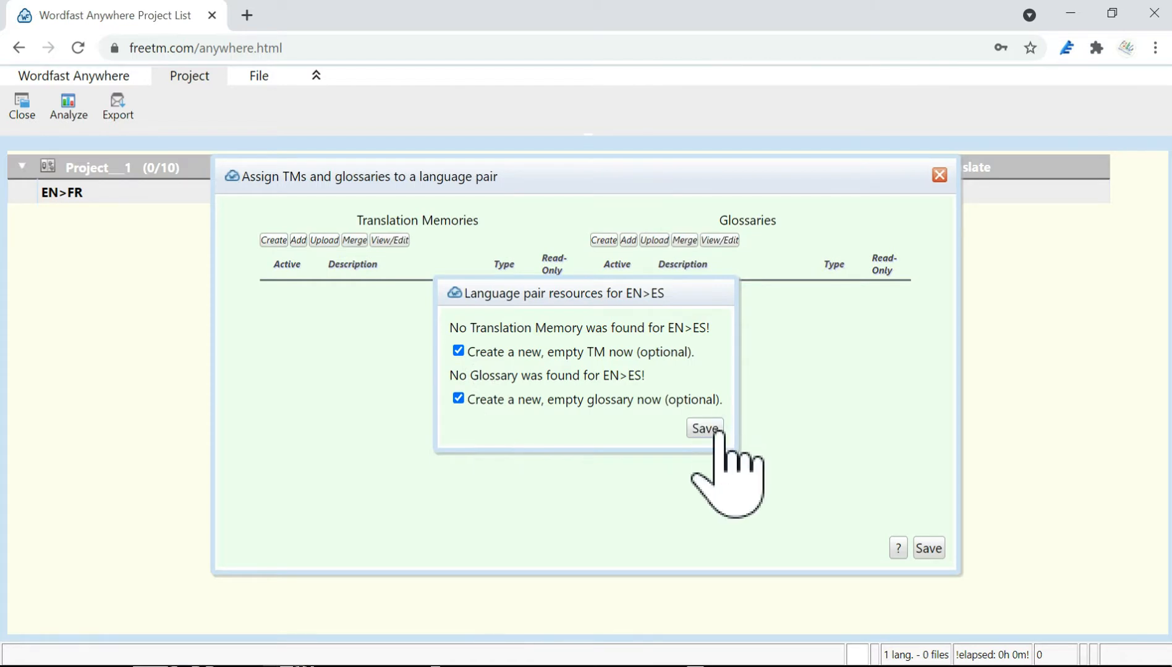
click(703, 428)
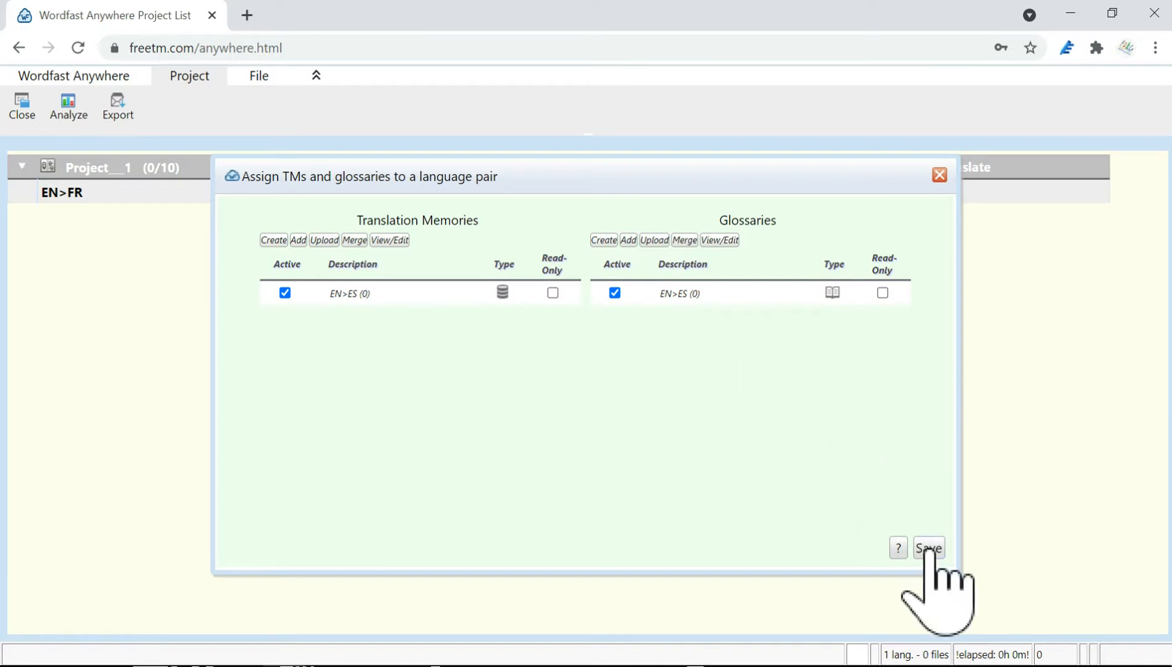
click(928, 548)
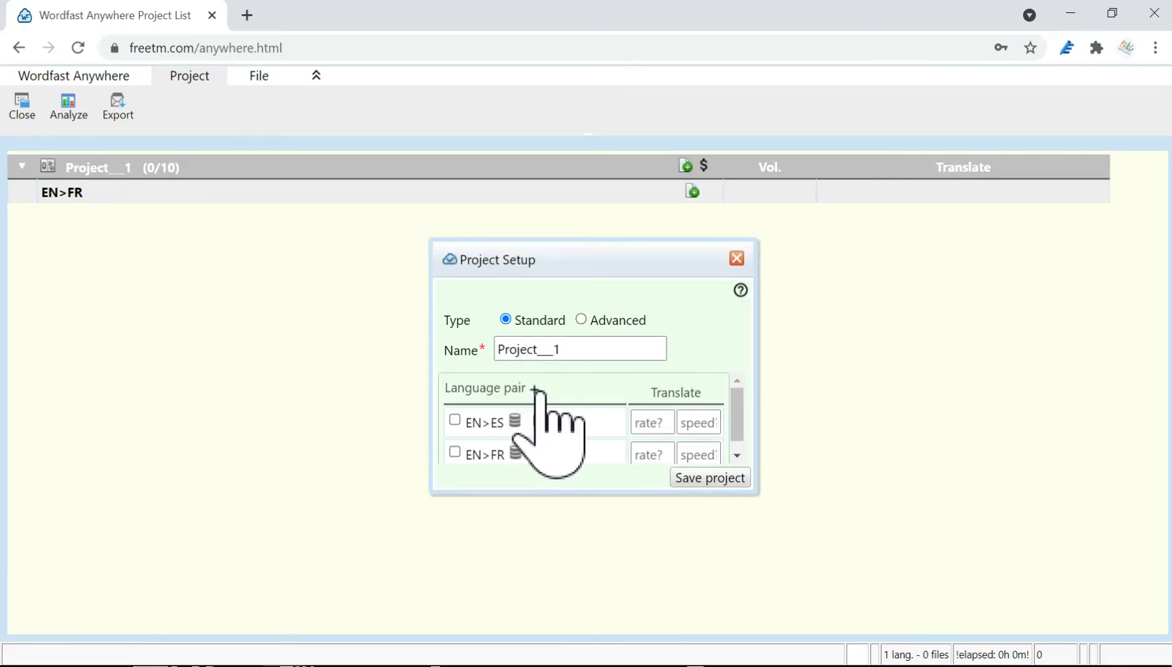
Add a Portuguese (EN>PT) pair with a new empty TM and glossary.
click(536, 388)
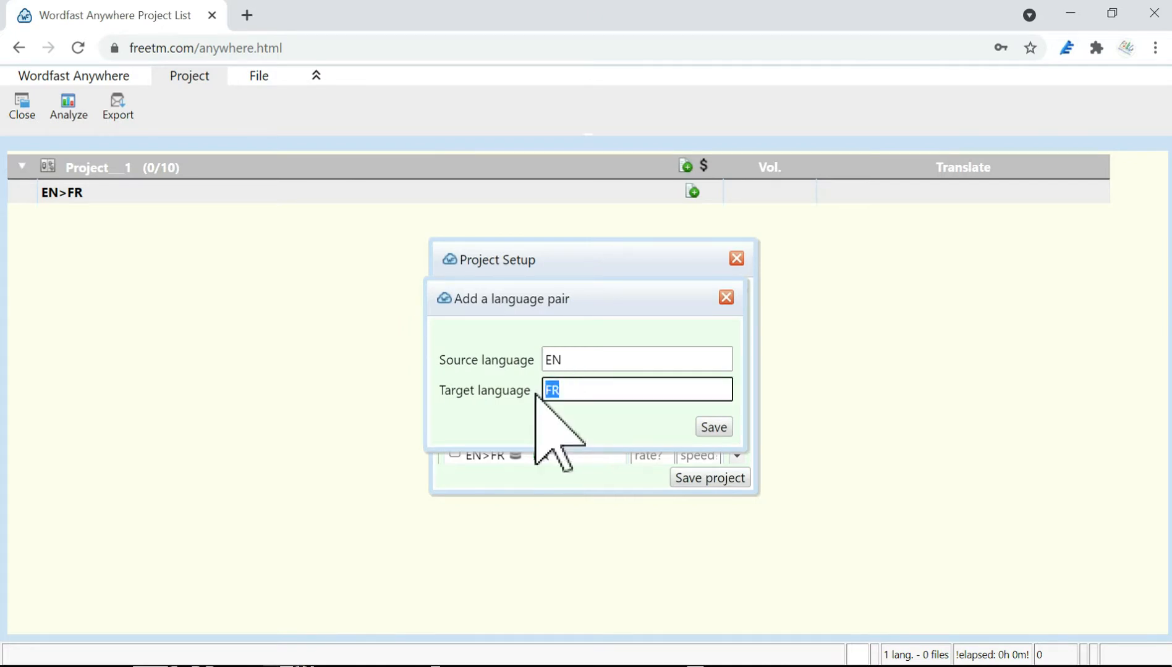
text(pt)
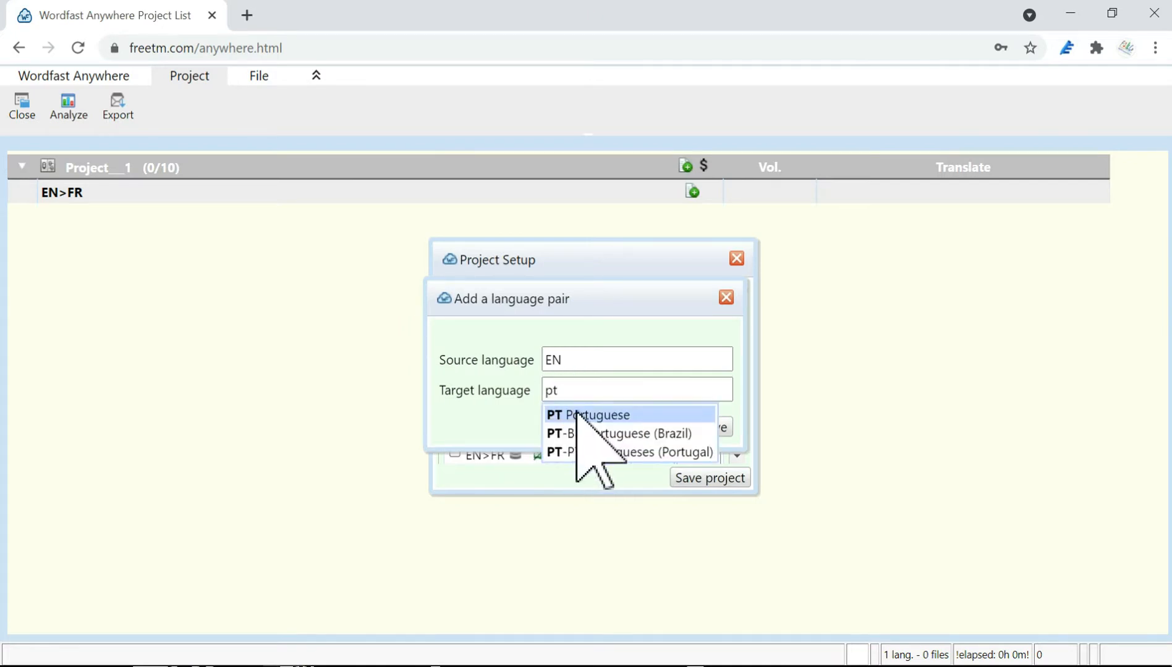
click(589, 415)
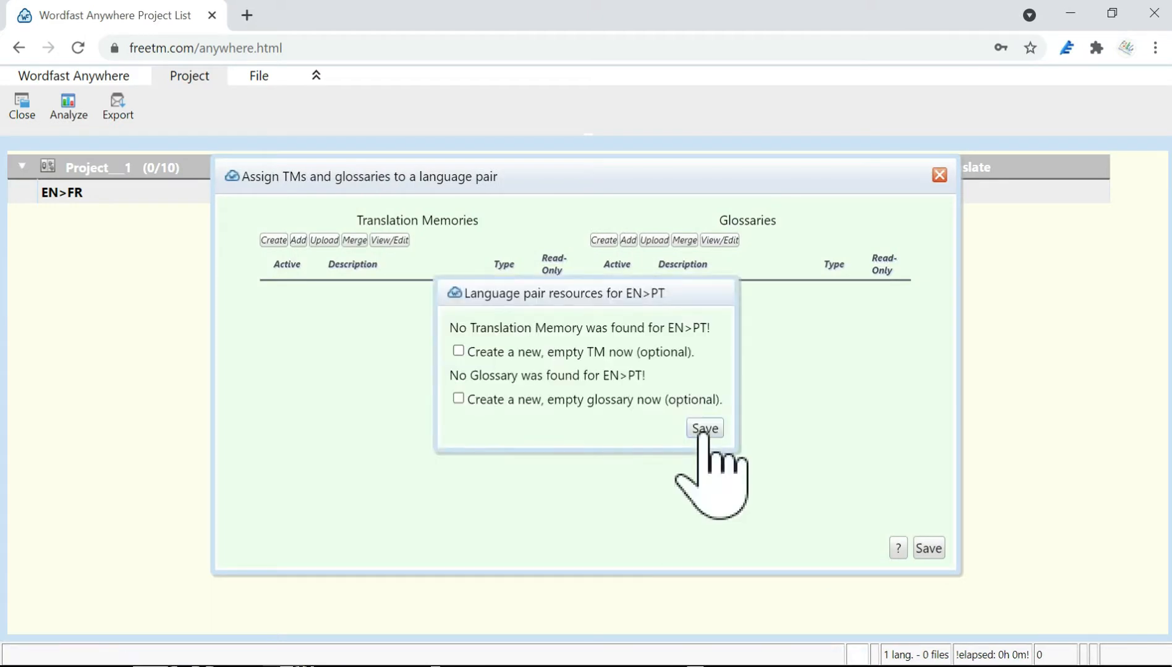
click(458, 350)
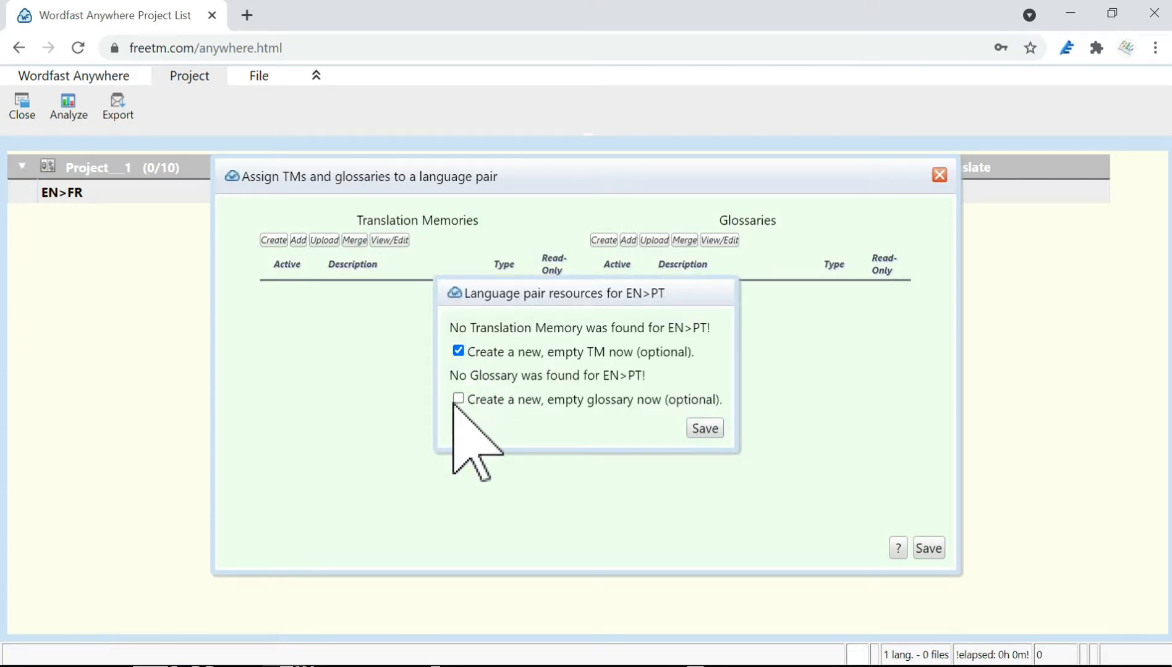
click(458, 398)
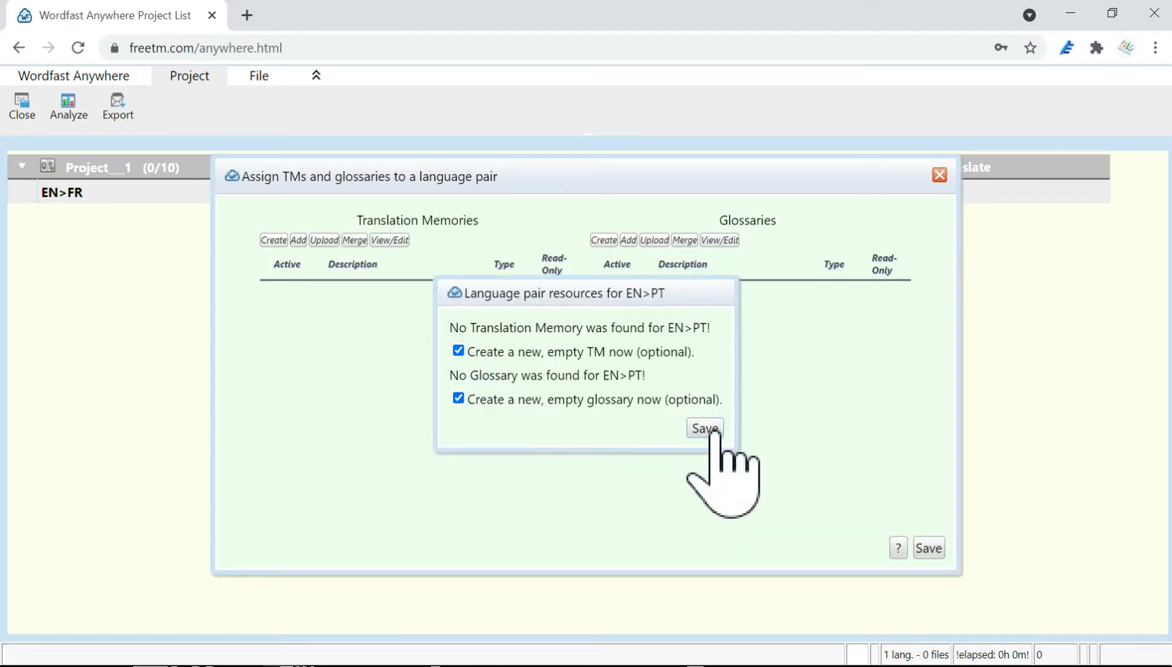
click(703, 429)
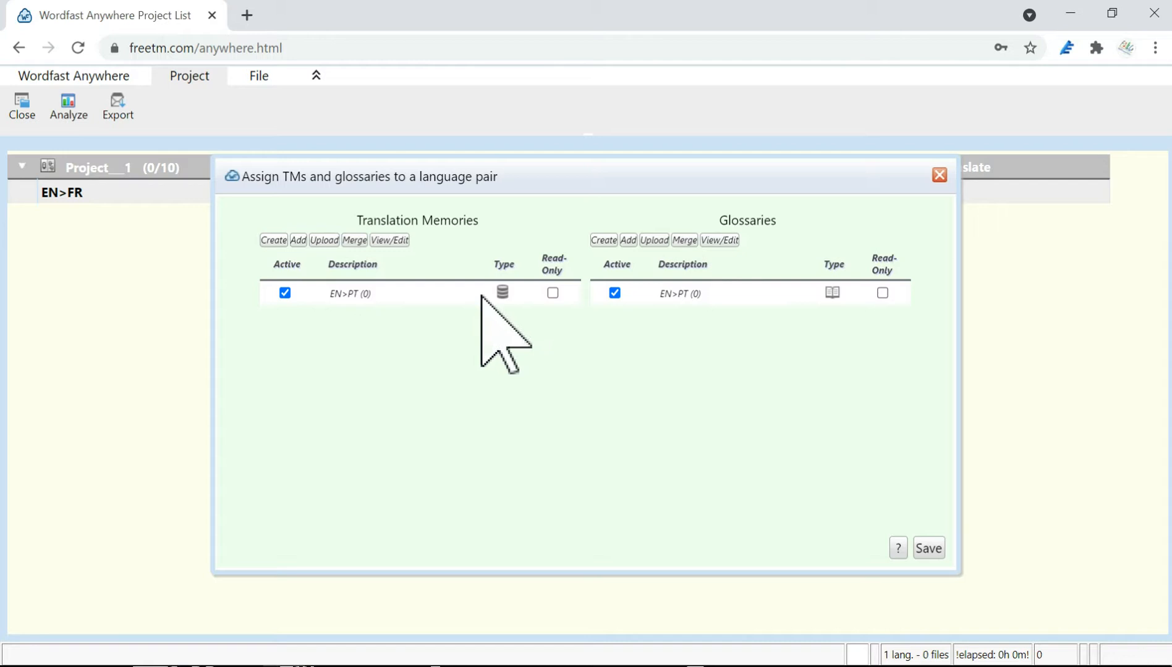
mouse_move(934, 493)
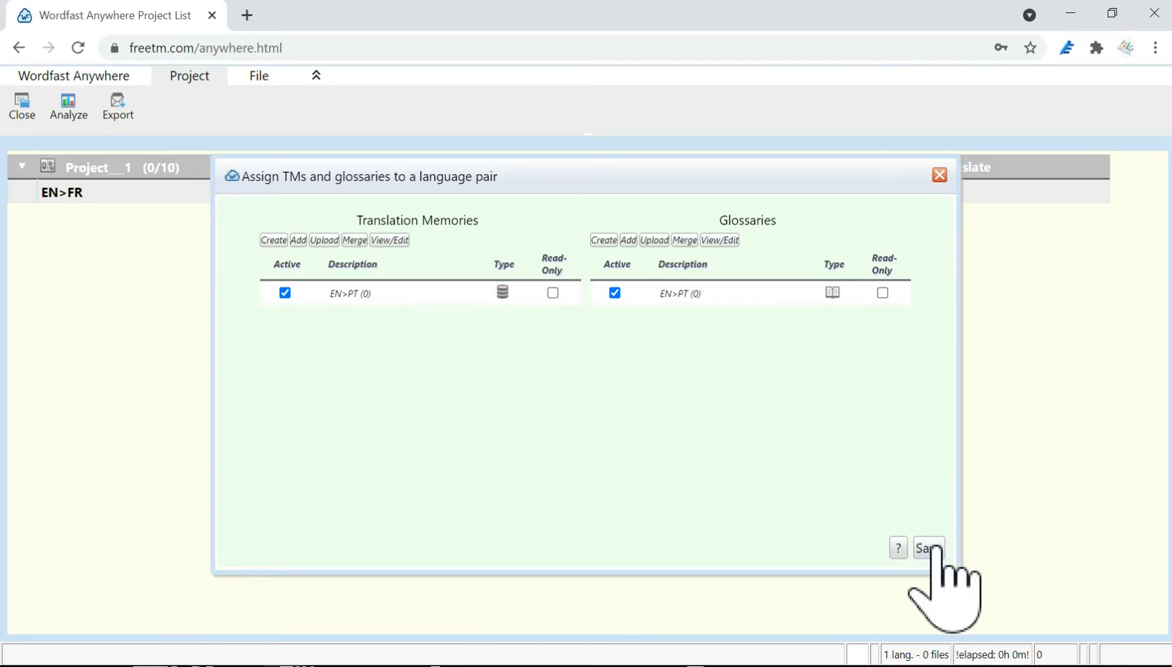
Save the EN>PT resource assignment and the project setup.
click(929, 549)
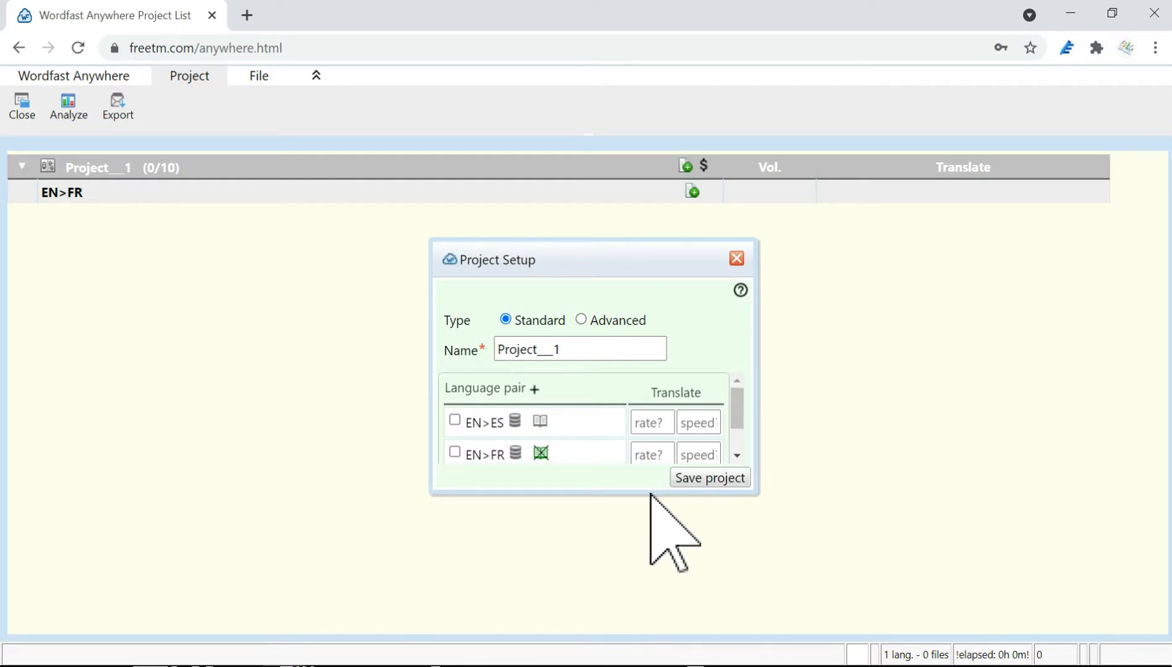
scroll(down, 3)
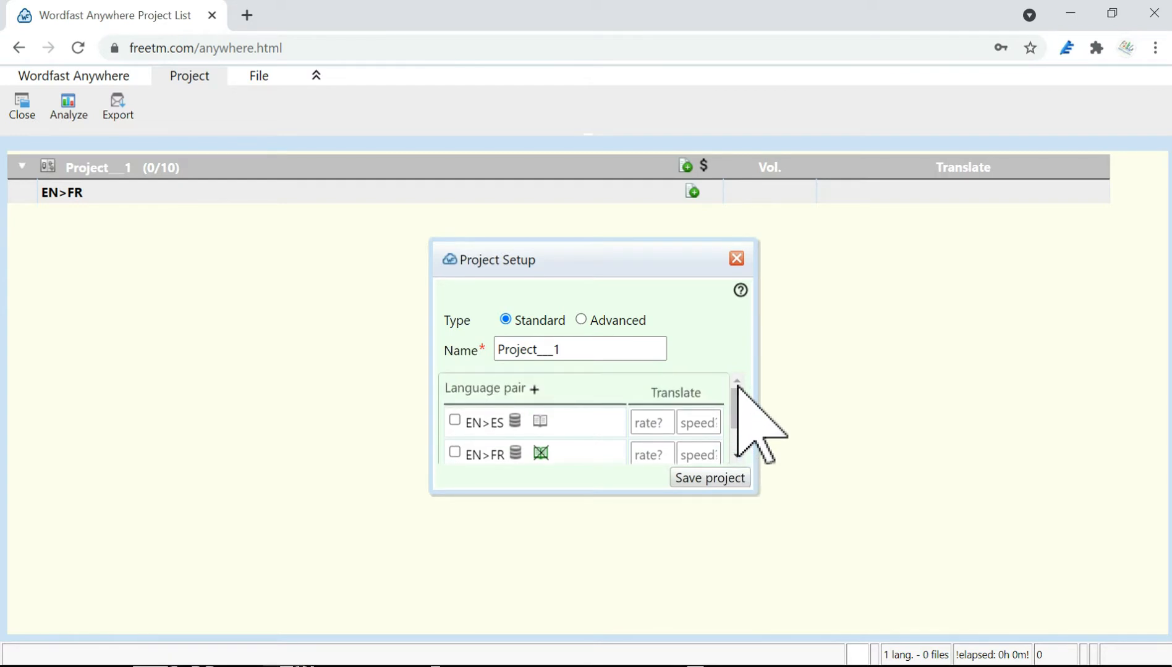
click(709, 478)
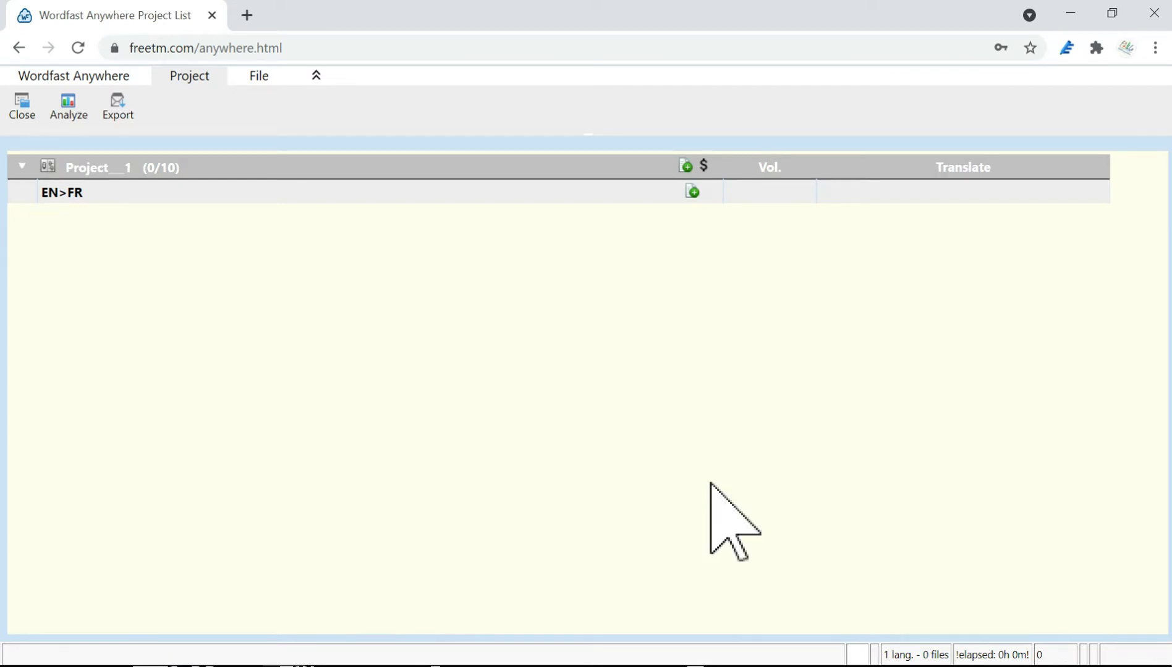
Confirm Project__1 was saved with EN>ES, EN>FR and EN>PT pairs listed.
click(691, 190)
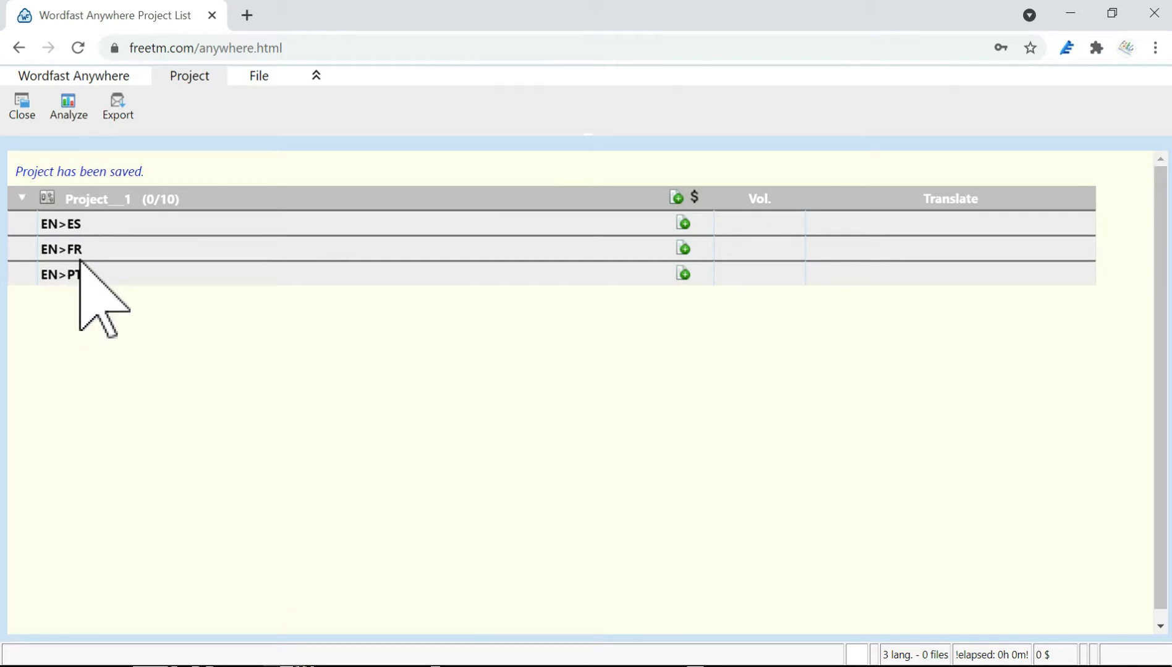
mouse_move(684, 329)
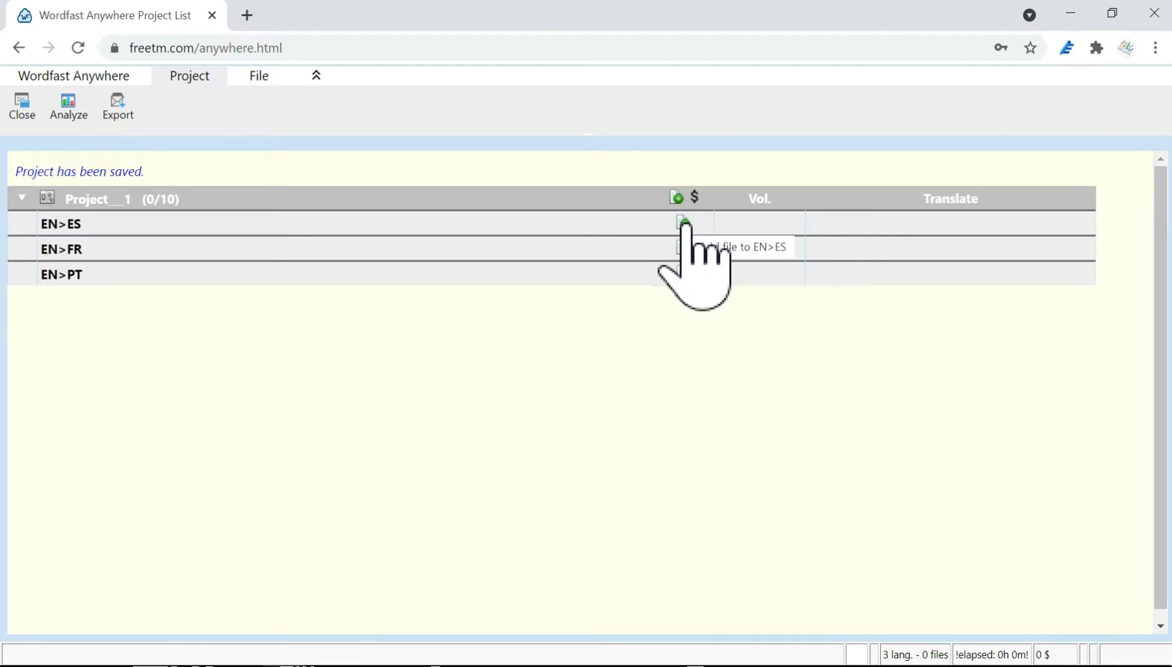
mouse_move(710, 299)
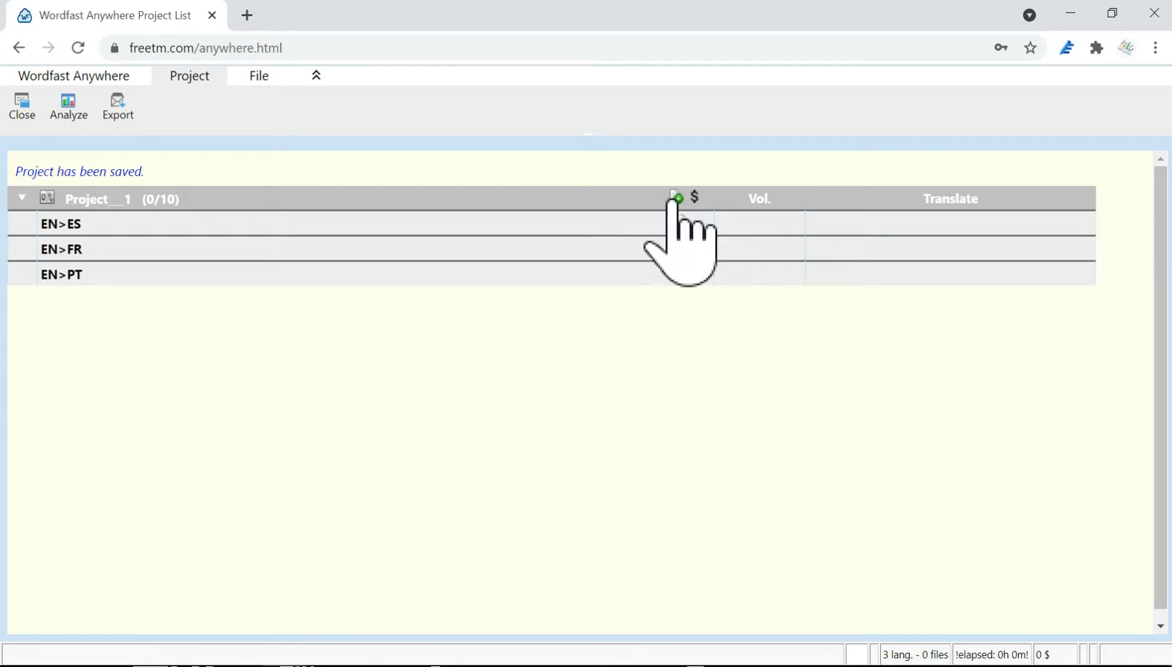
Upload WFS_Manual.docx and text to translate - Copy.docx to ALL language pairs.
click(675, 198)
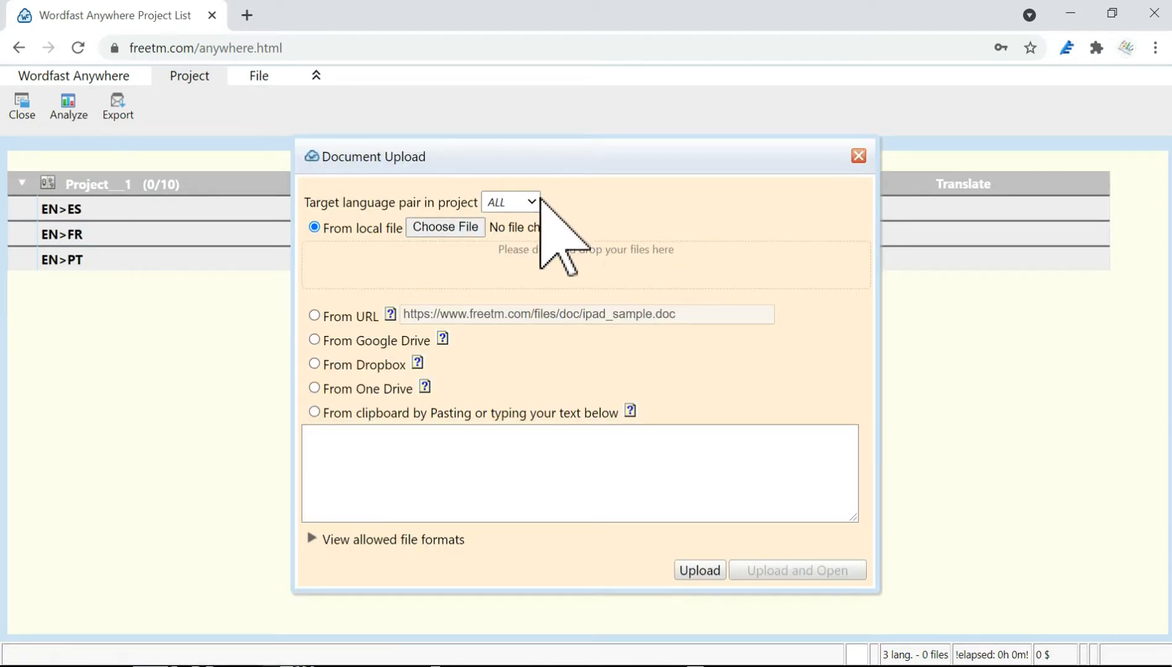
click(510, 202)
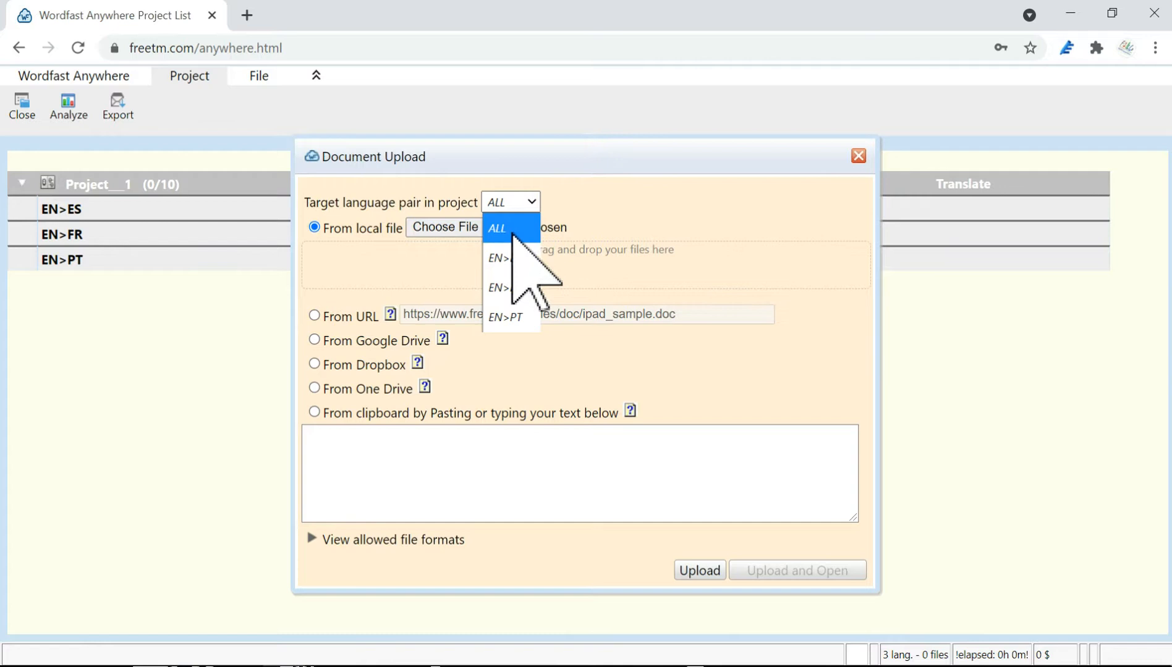
mouse_move(512, 269)
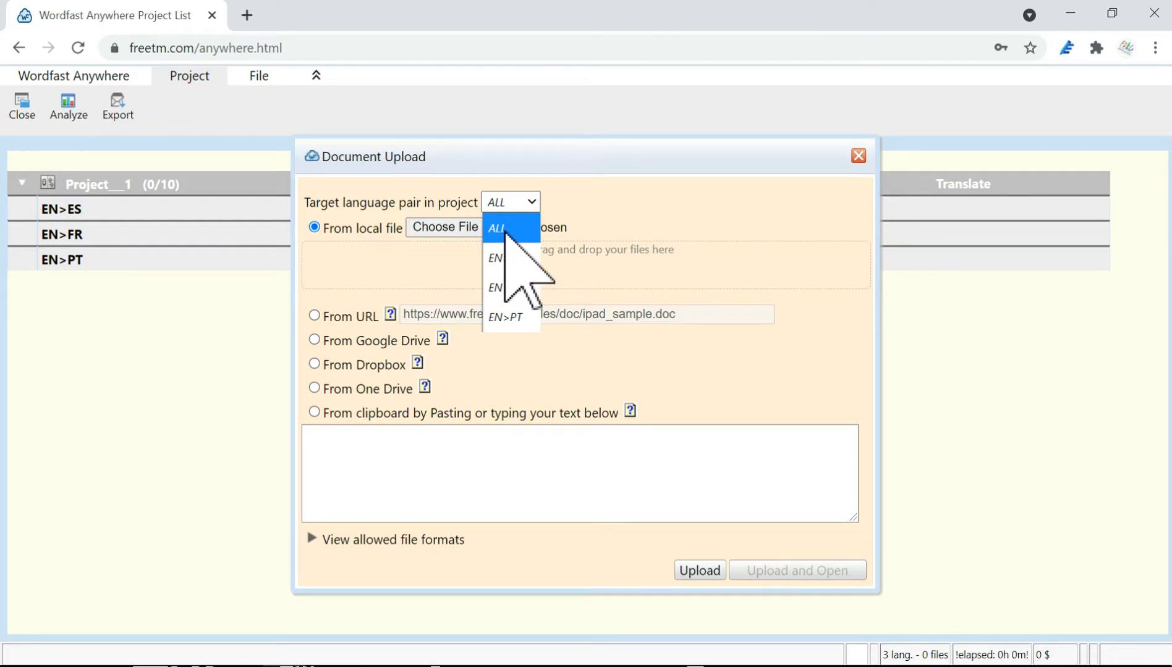
click(496, 229)
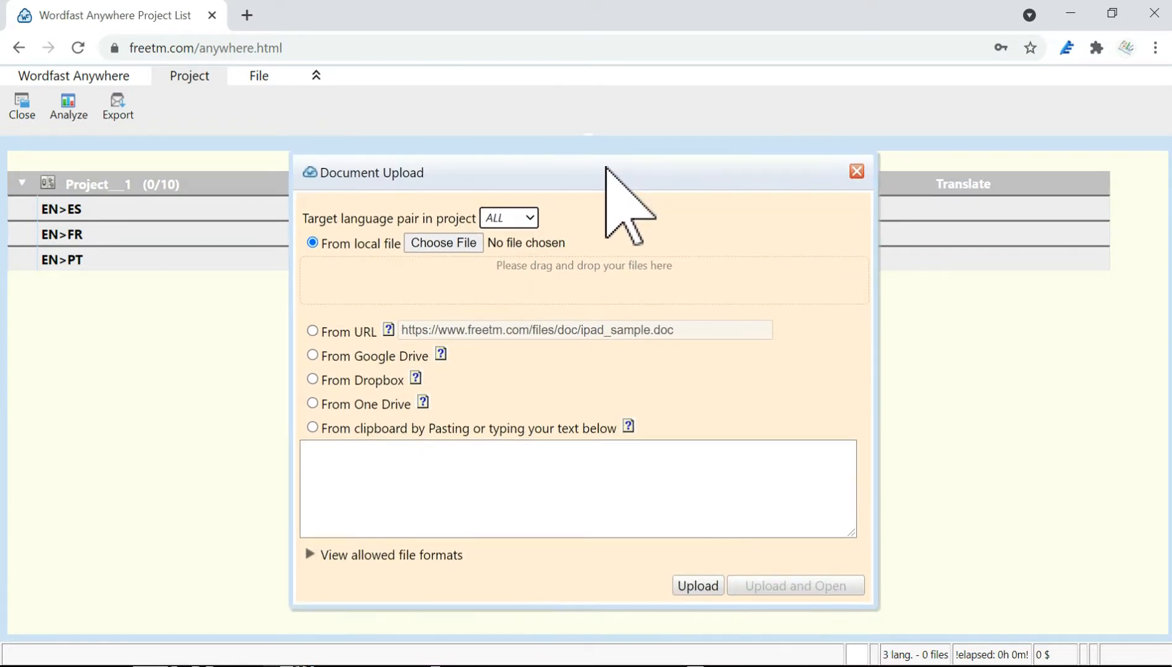
click(443, 243)
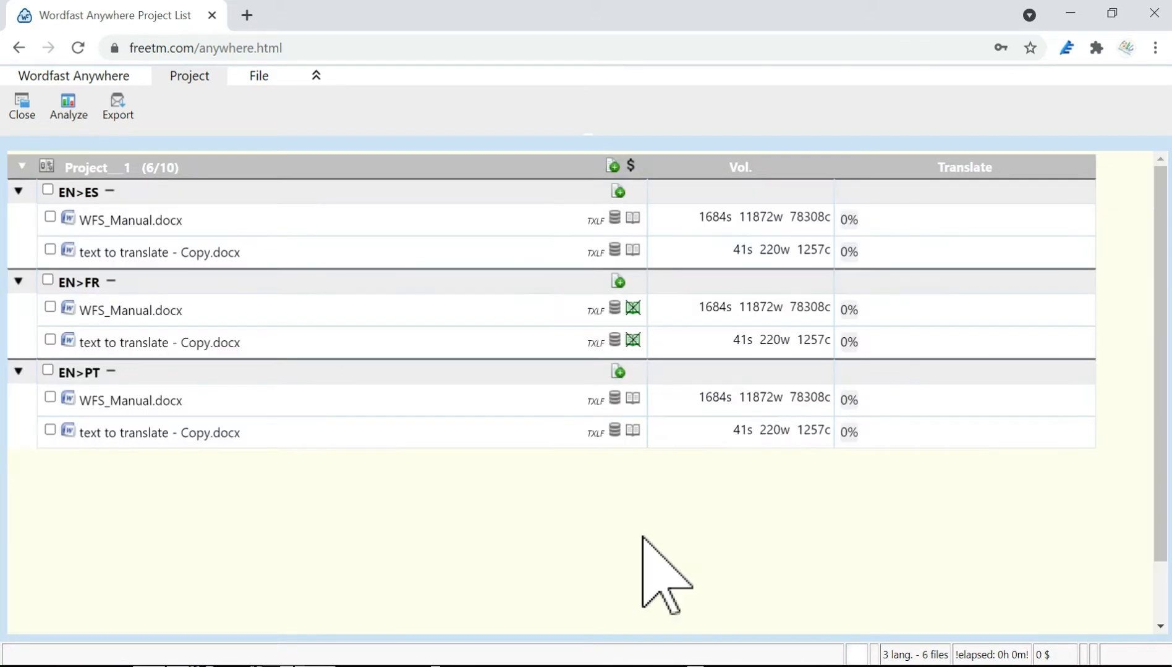
mouse_move(321, 246)
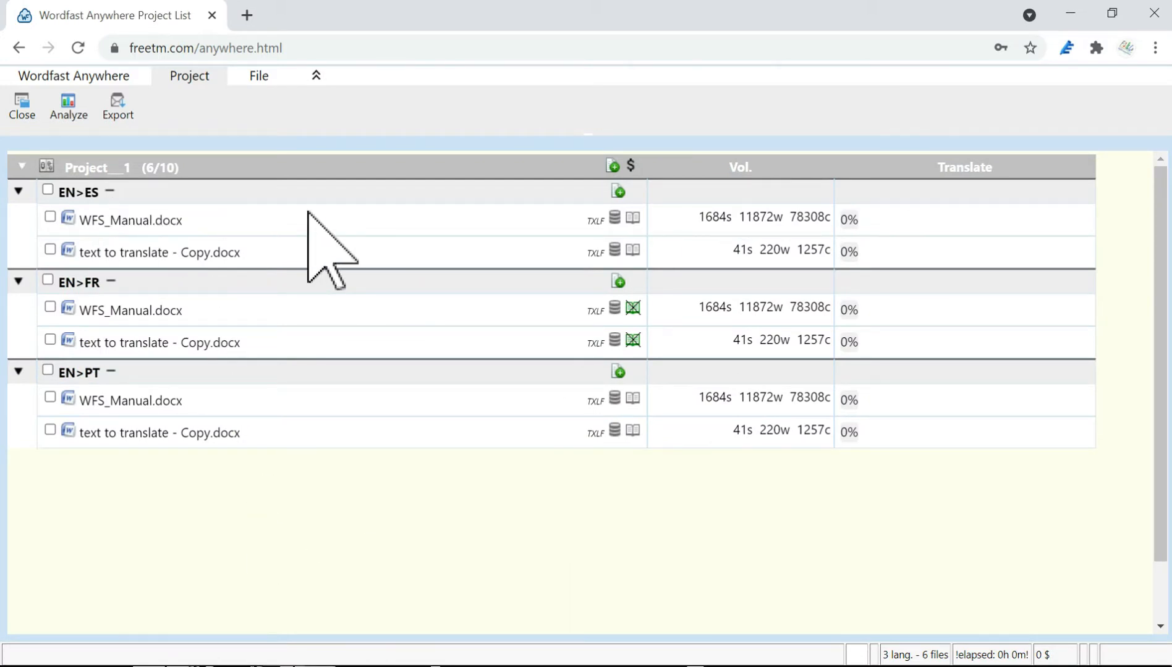
mouse_move(542, 486)
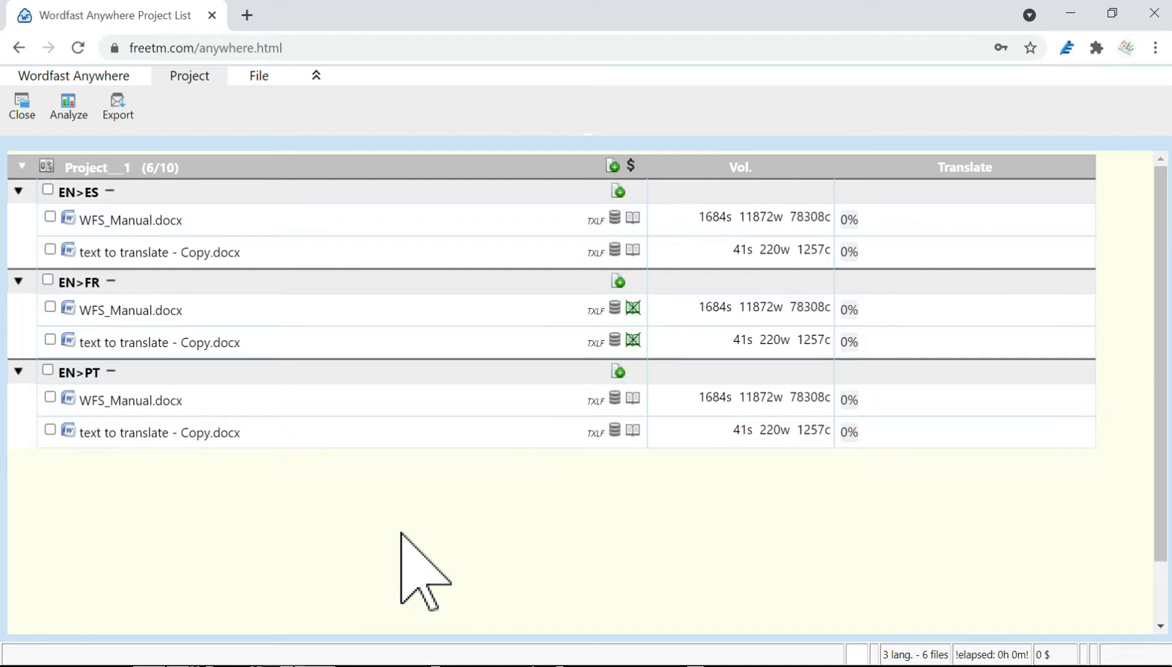
mouse_move(632, 415)
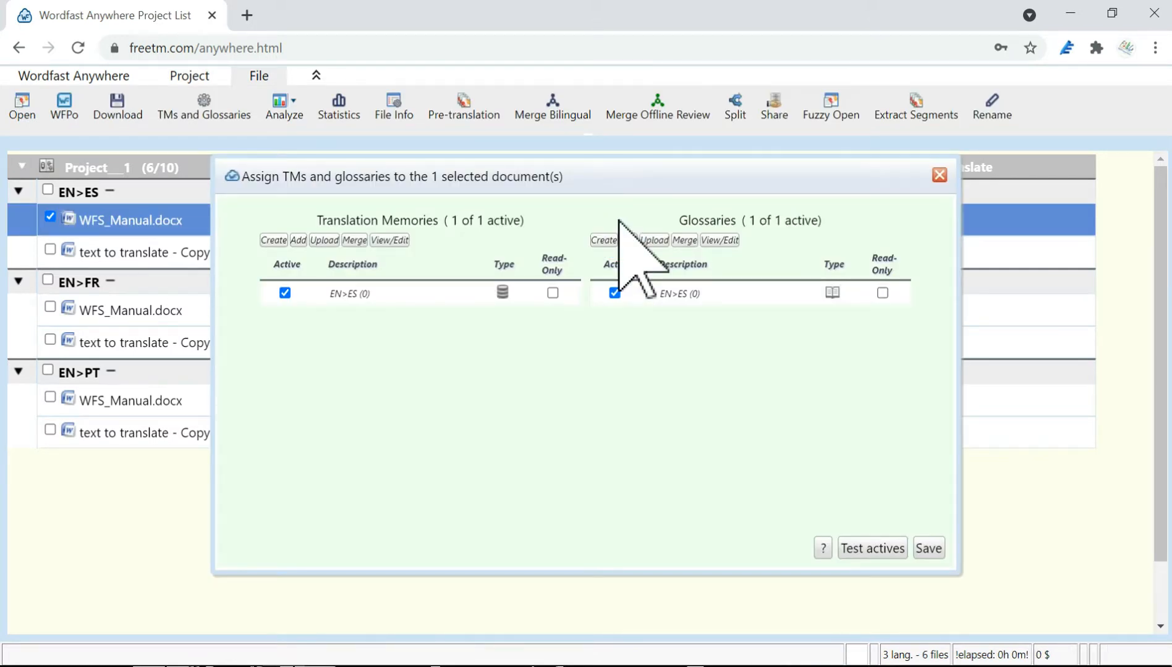
mouse_move(718, 344)
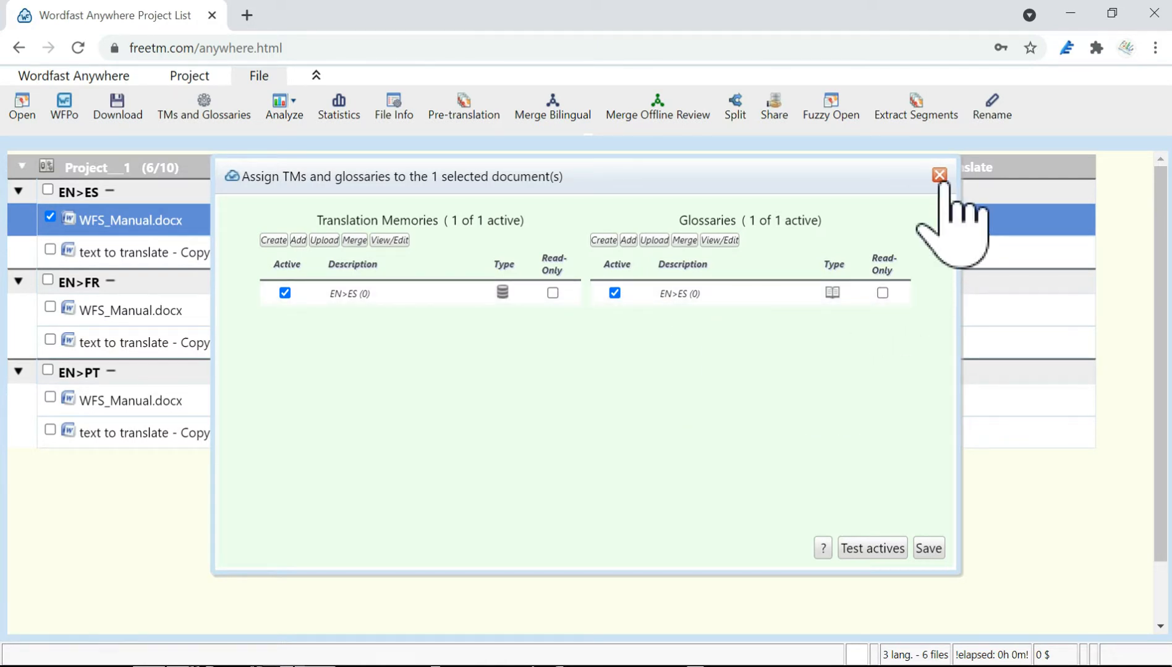
Review WFS_Manual.docx's TM and glossary assignments under EN>ES and EN>FR.
click(940, 175)
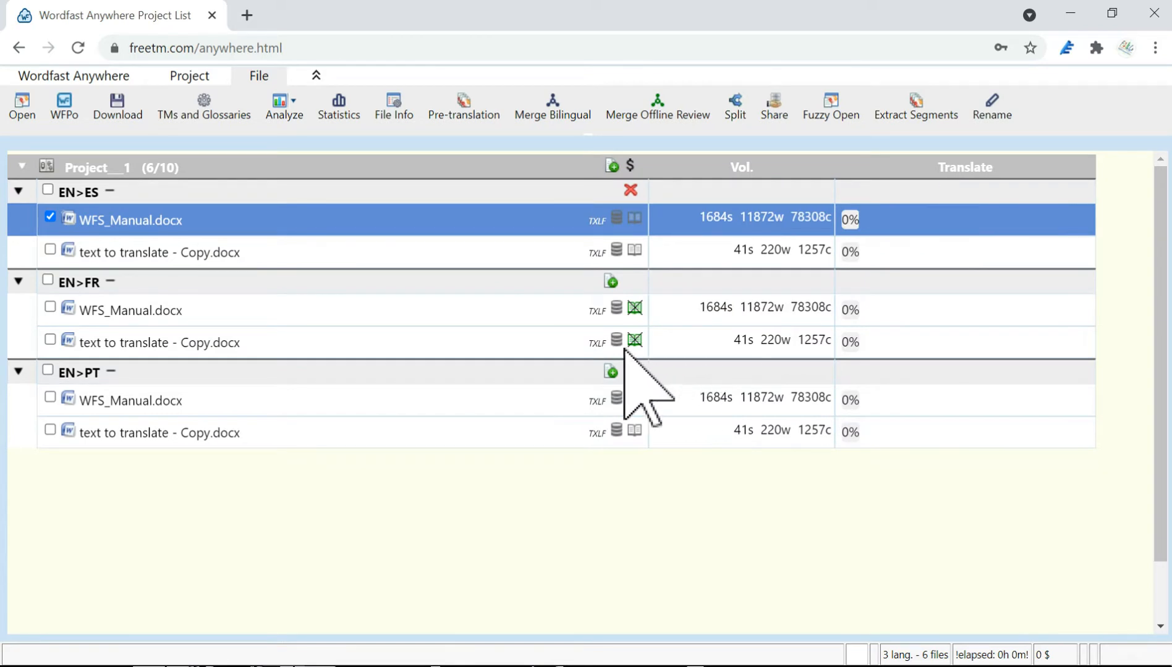
click(634, 309)
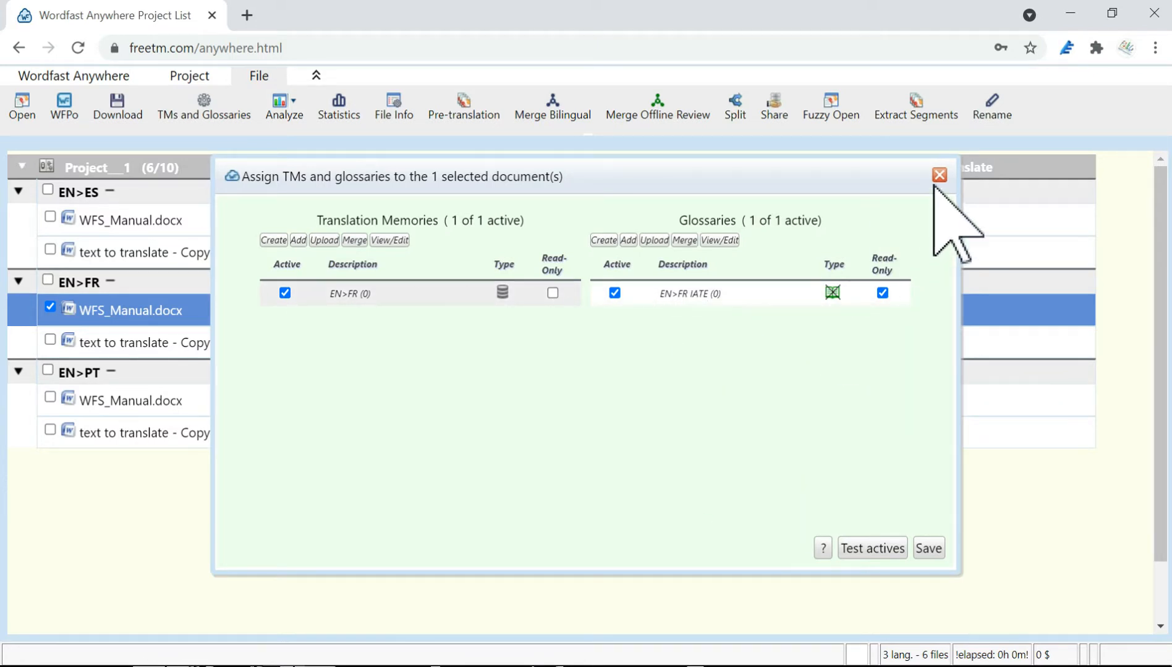
click(939, 175)
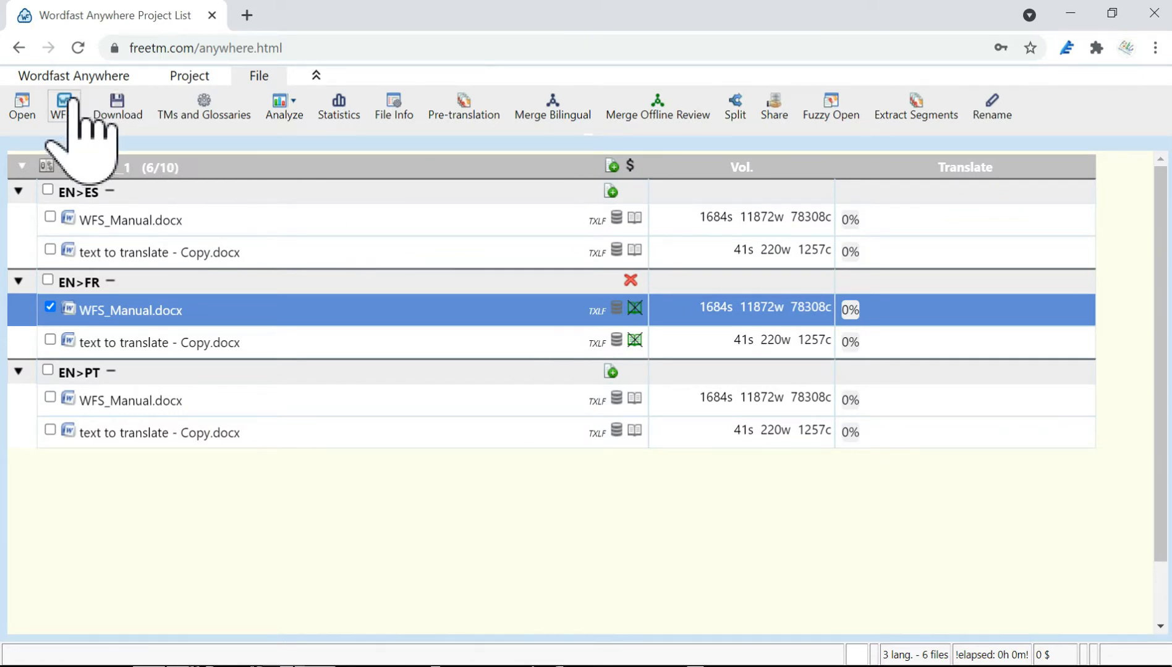
Review every TM and glossary in the account manager, then close it.
click(73, 75)
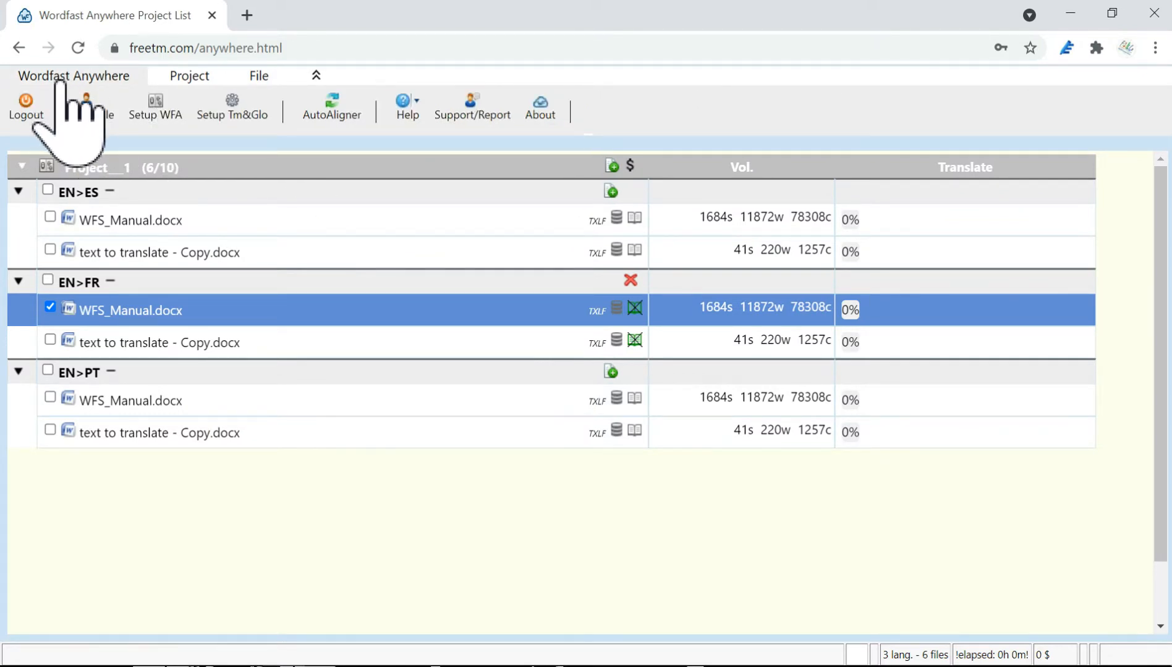
click(232, 105)
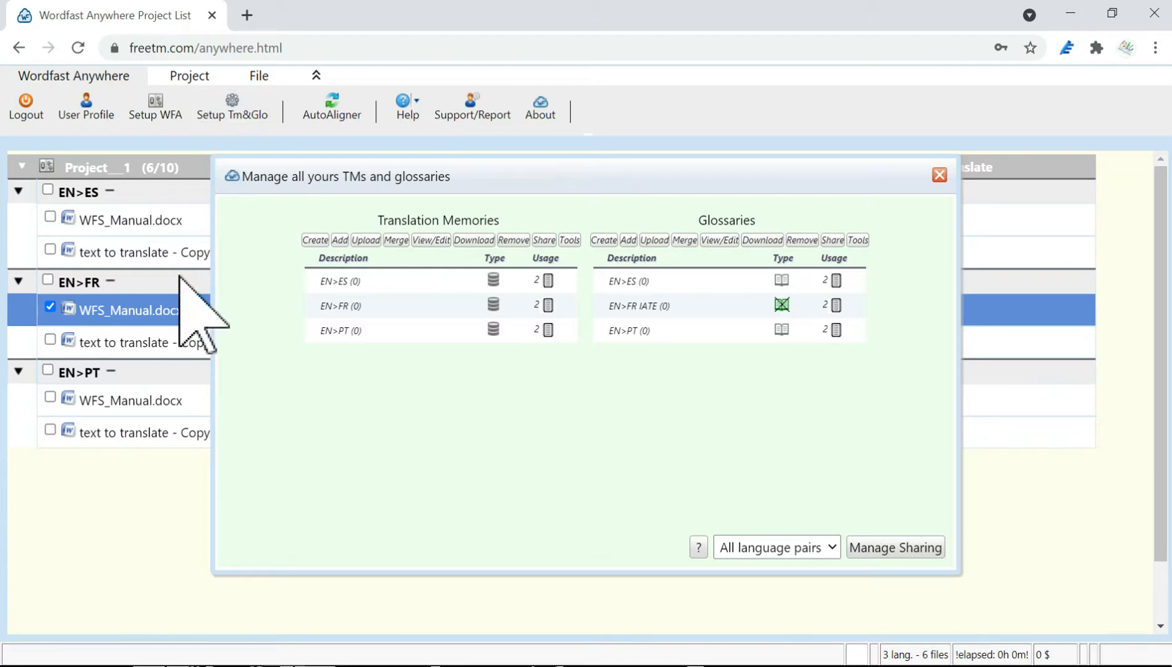
mouse_move(546, 281)
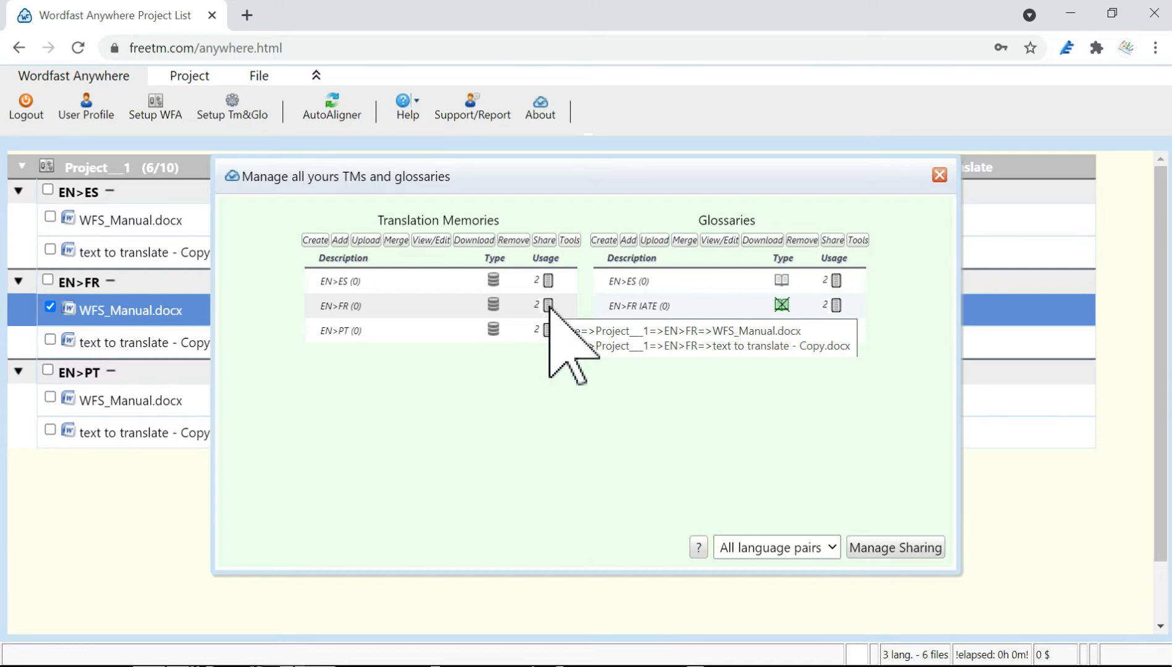
click(939, 175)
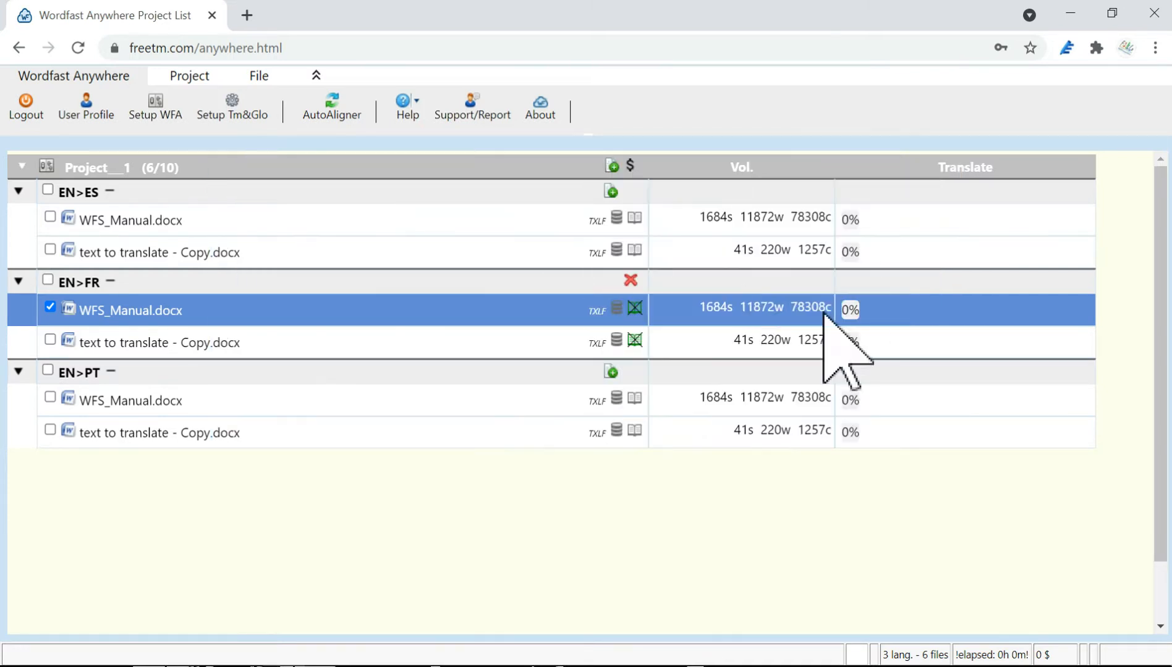
mouse_move(325, 557)
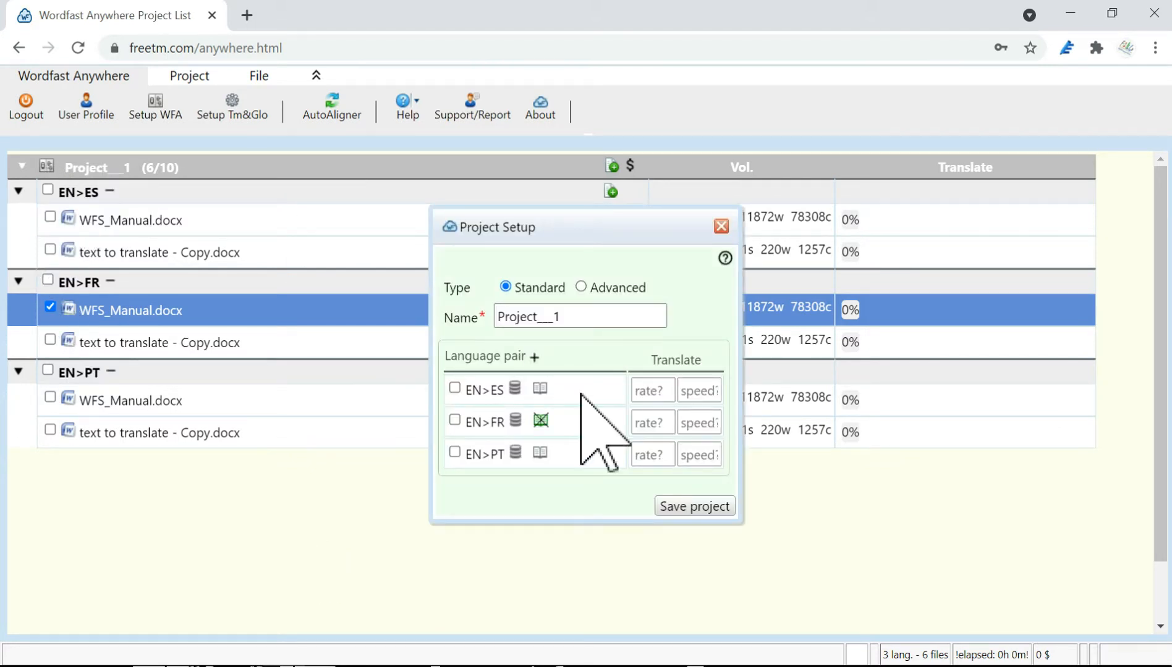
click(454, 389)
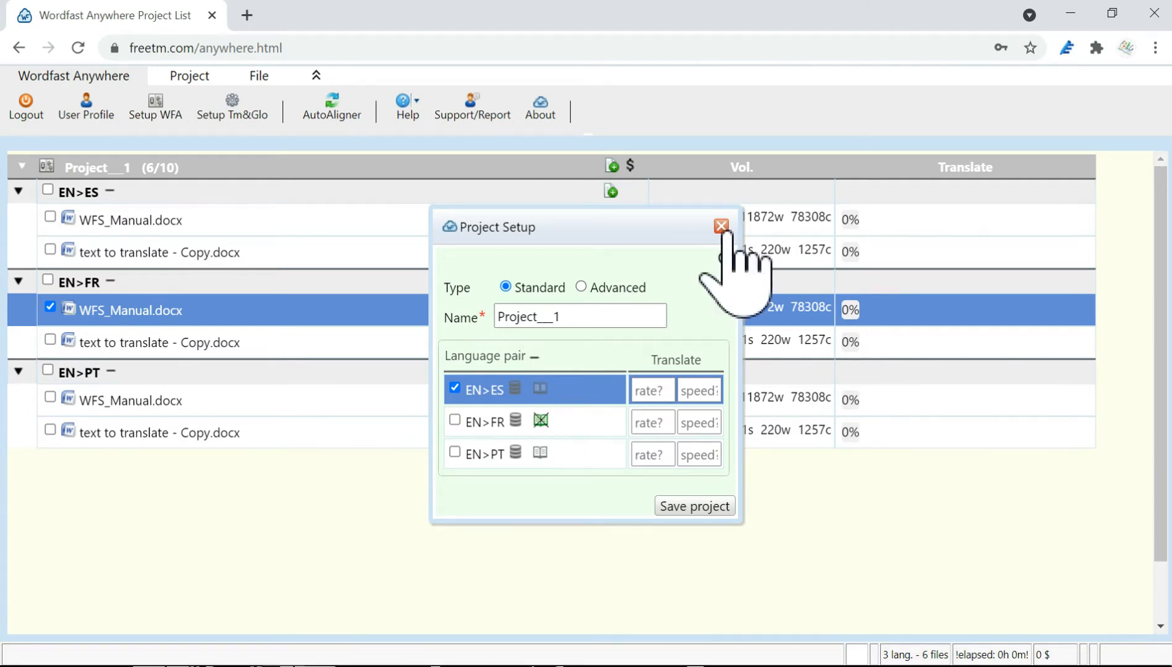
click(719, 226)
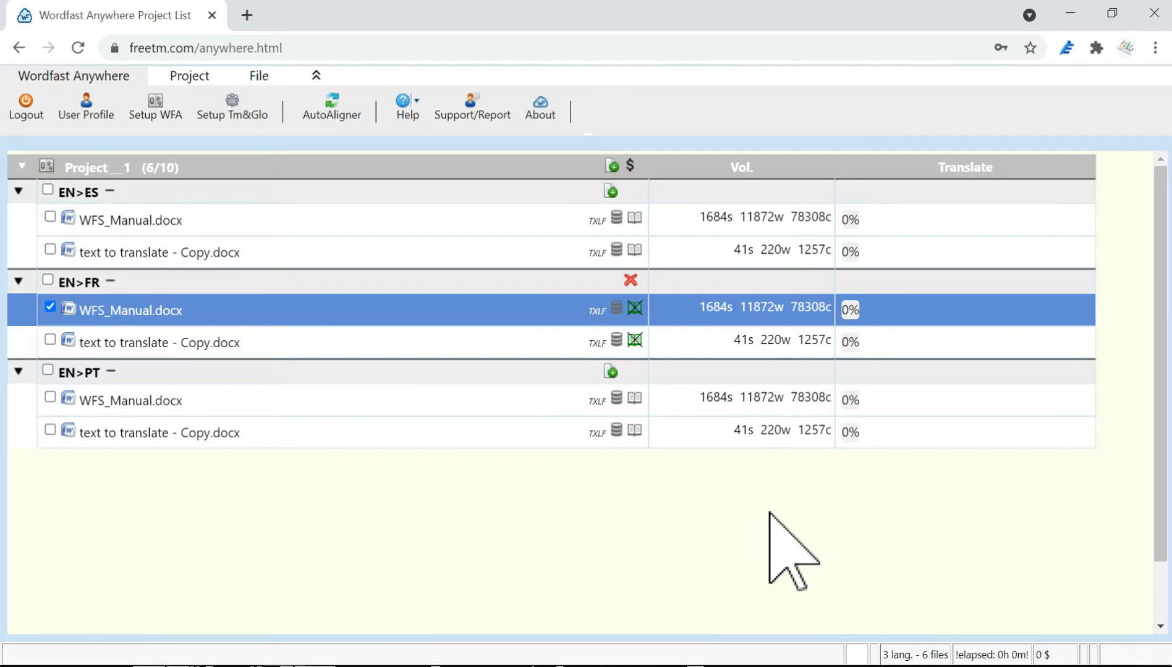
mouse_move(572, 553)
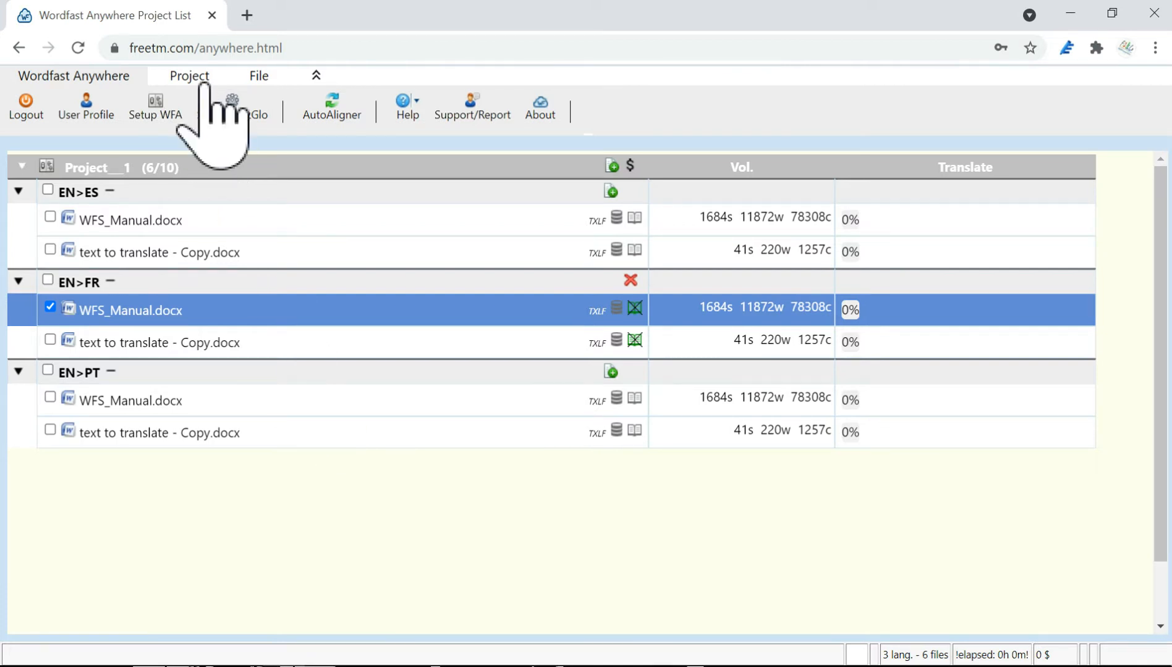
Close Project__1 and select it in the project list.
click(189, 75)
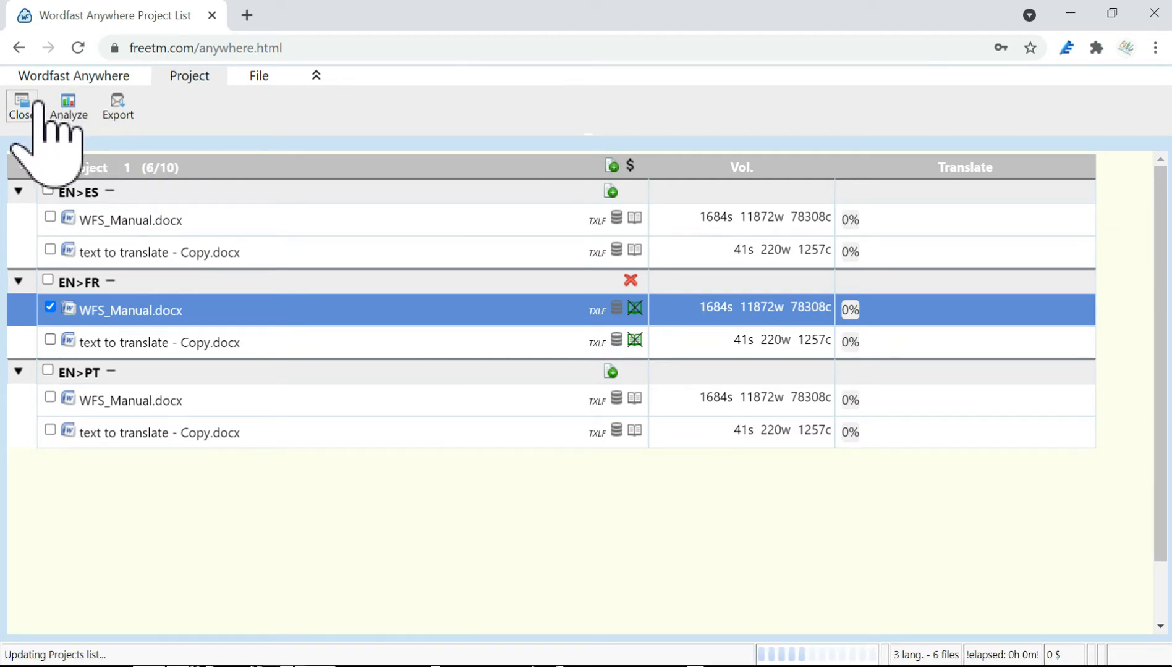
click(20, 104)
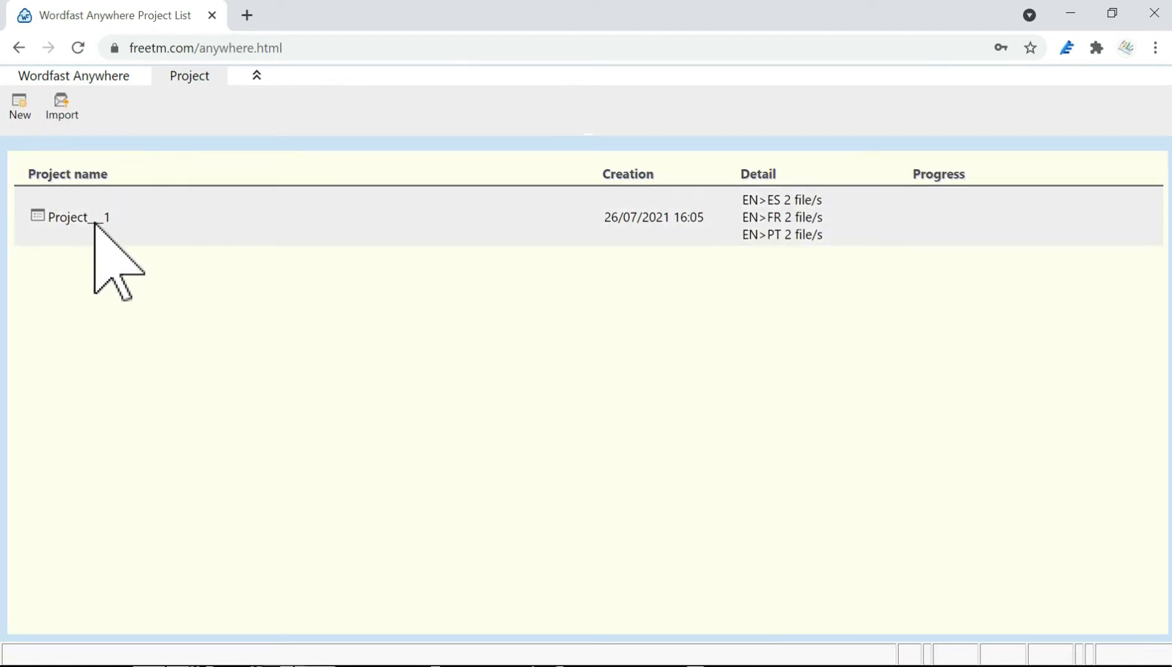
mouse_move(493, 355)
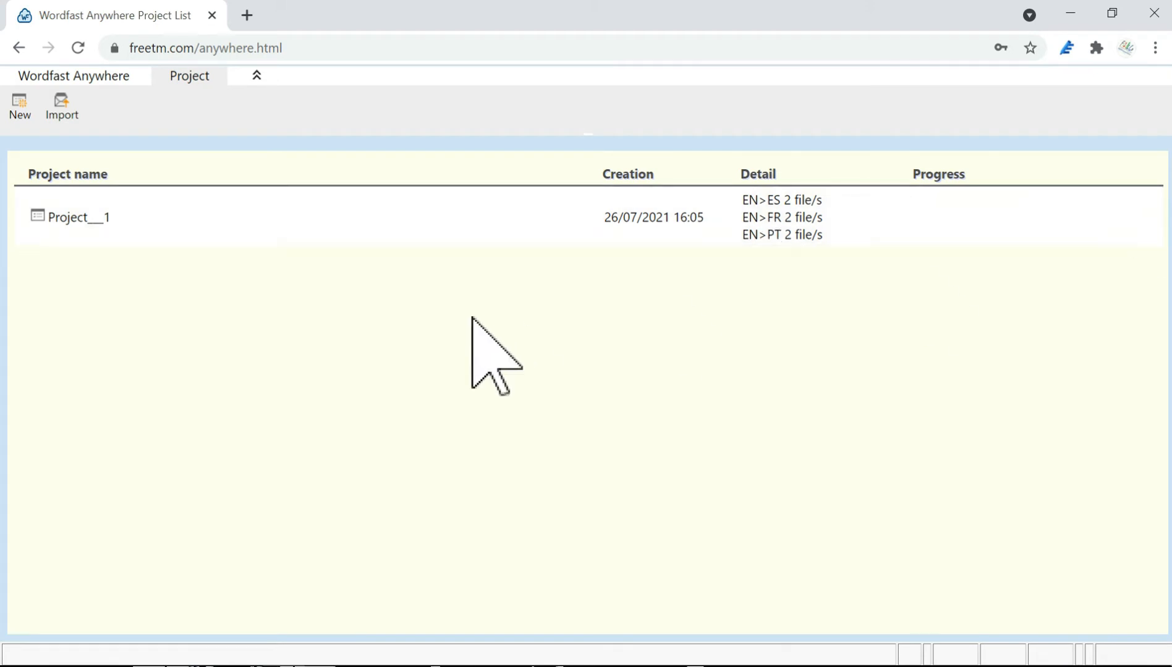
mouse_move(82, 217)
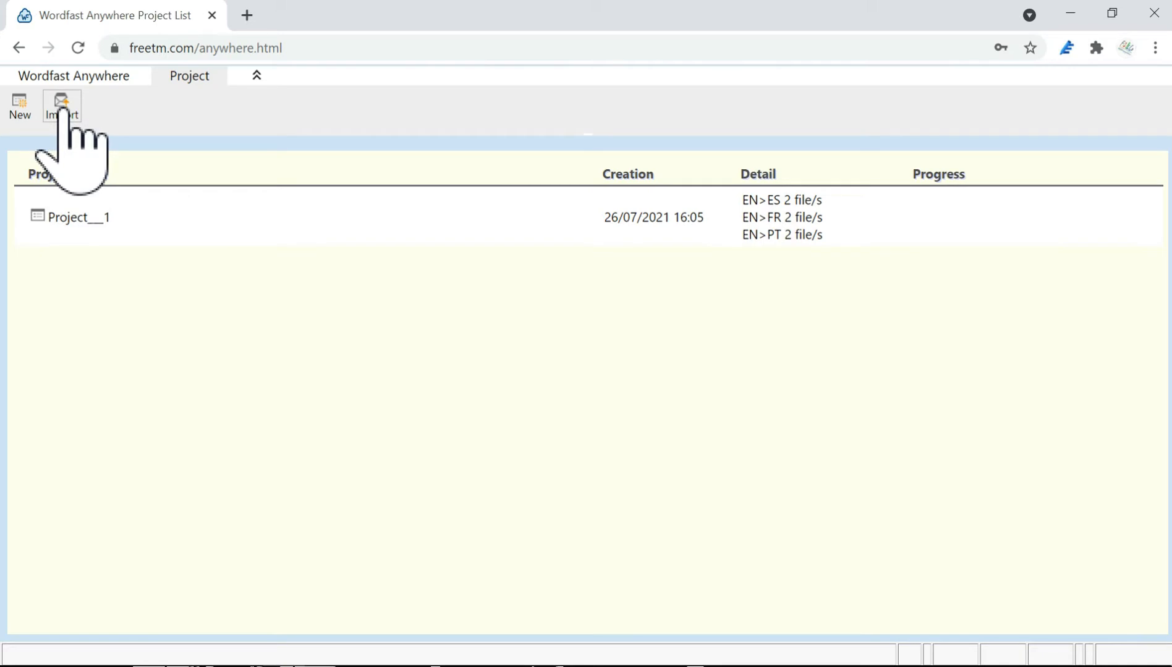
click(78, 217)
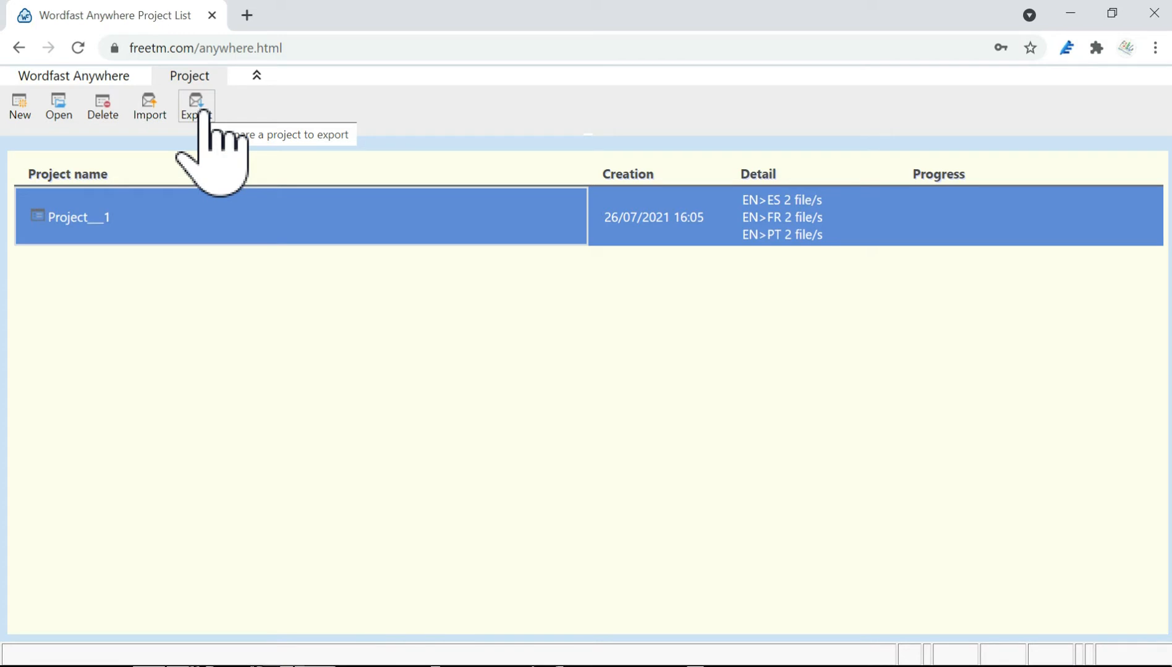
mouse_move(149, 104)
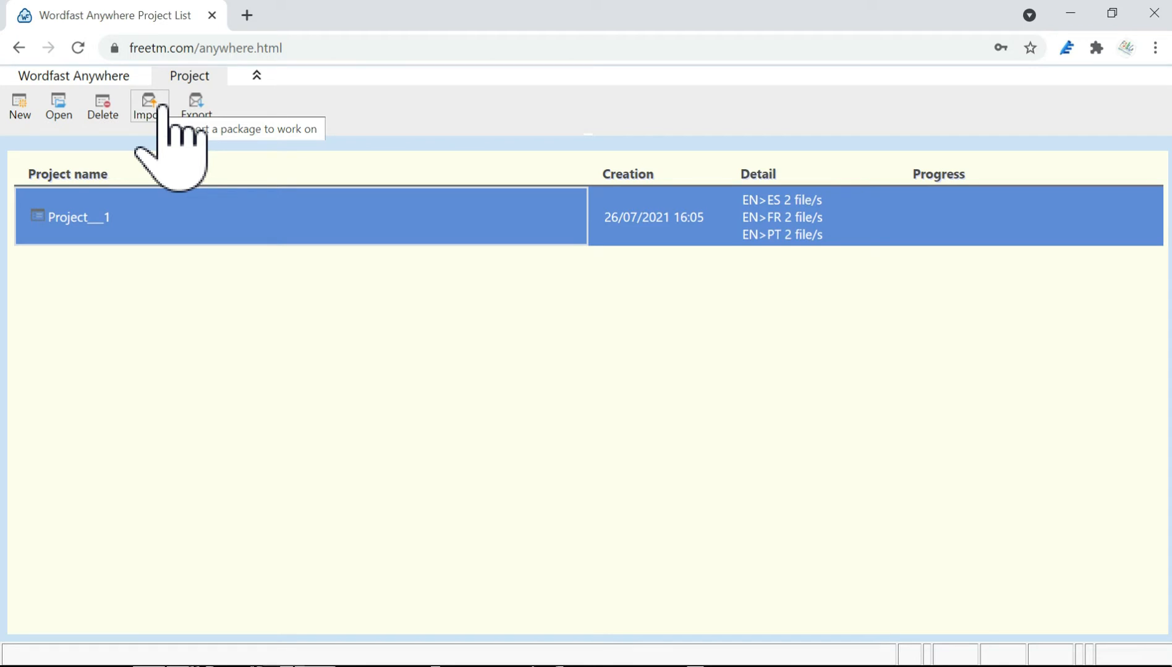
mouse_move(58, 104)
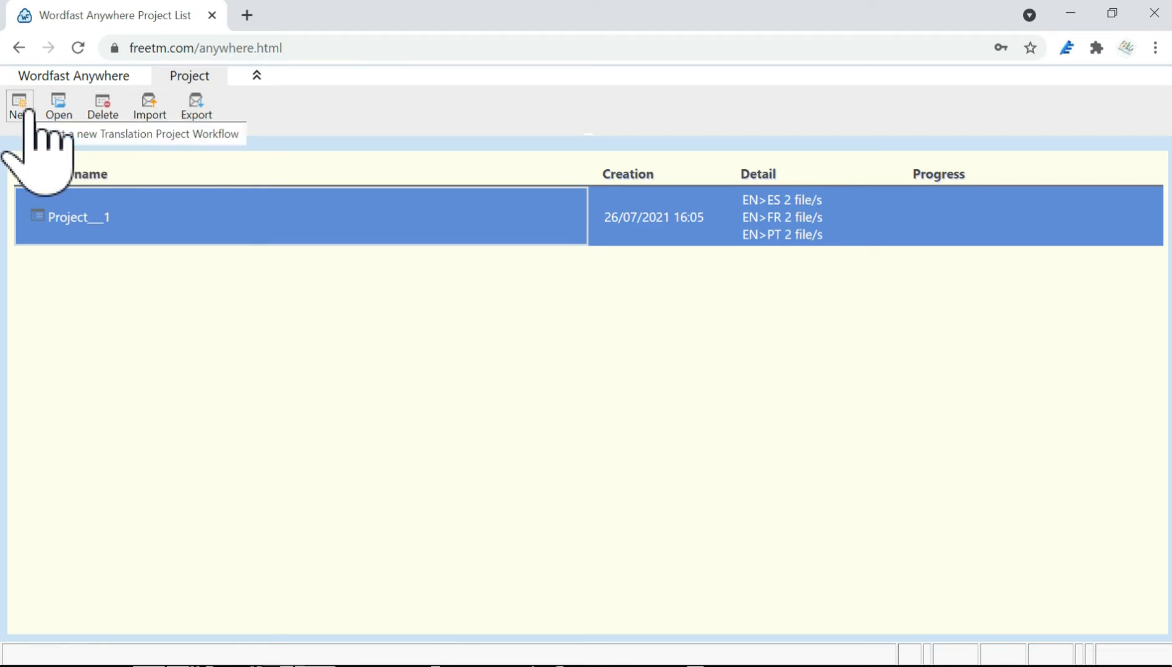
Create Project__2 with an EN>FR pair using active EN>FR TM and IATE glossary.
click(19, 105)
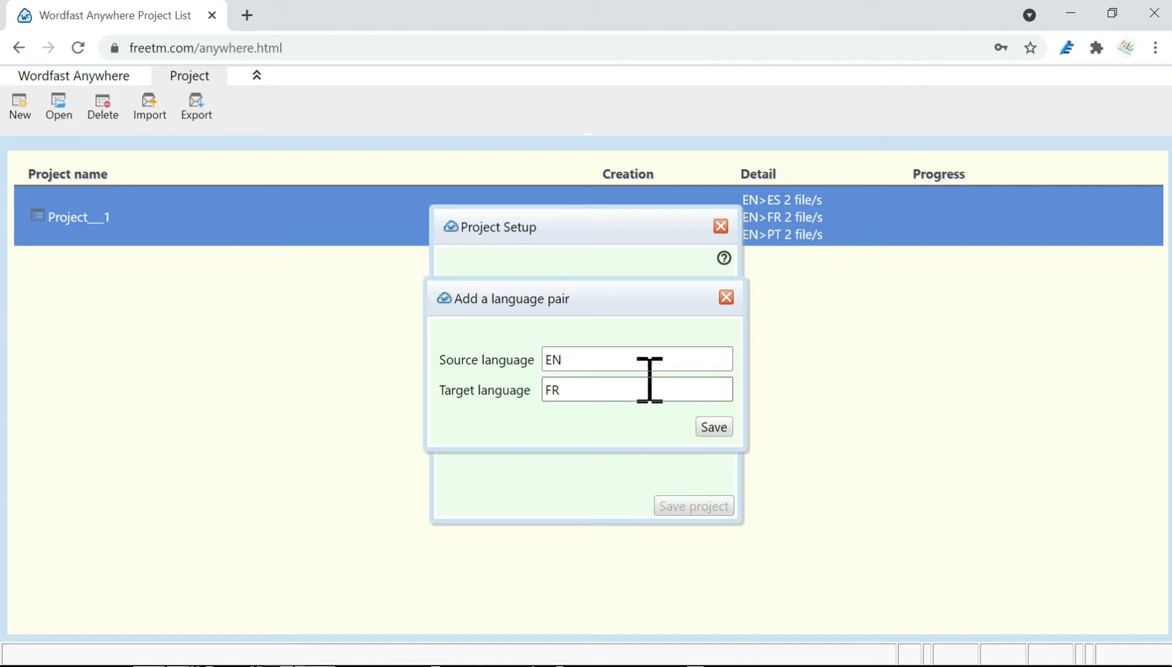
click(711, 427)
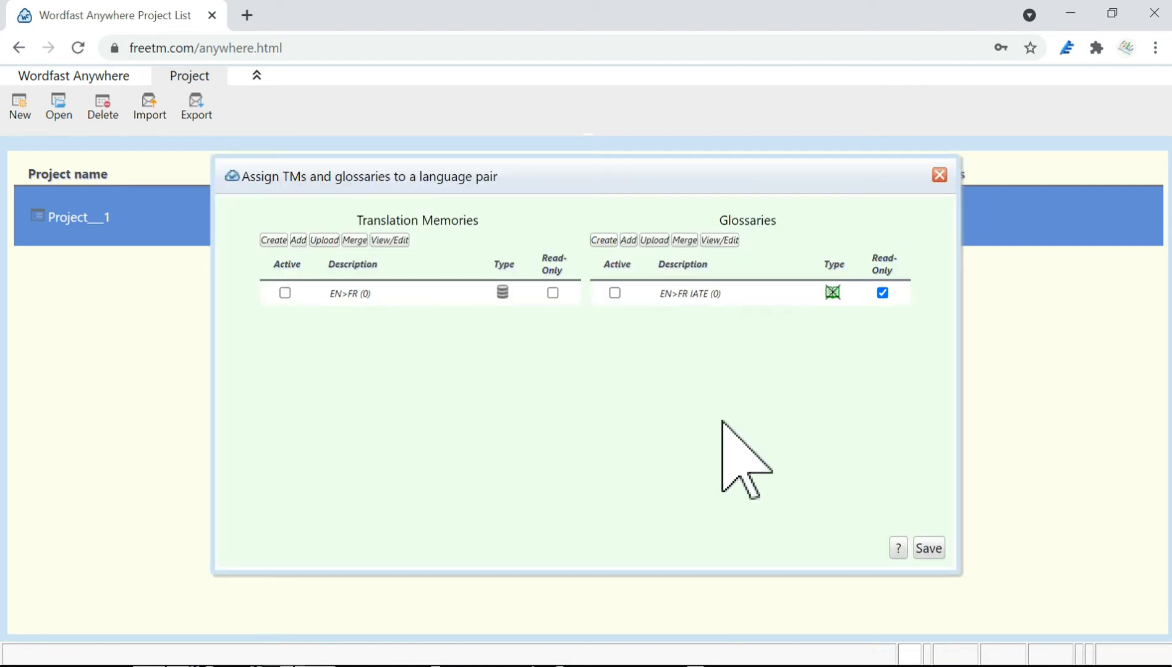
click(418, 293)
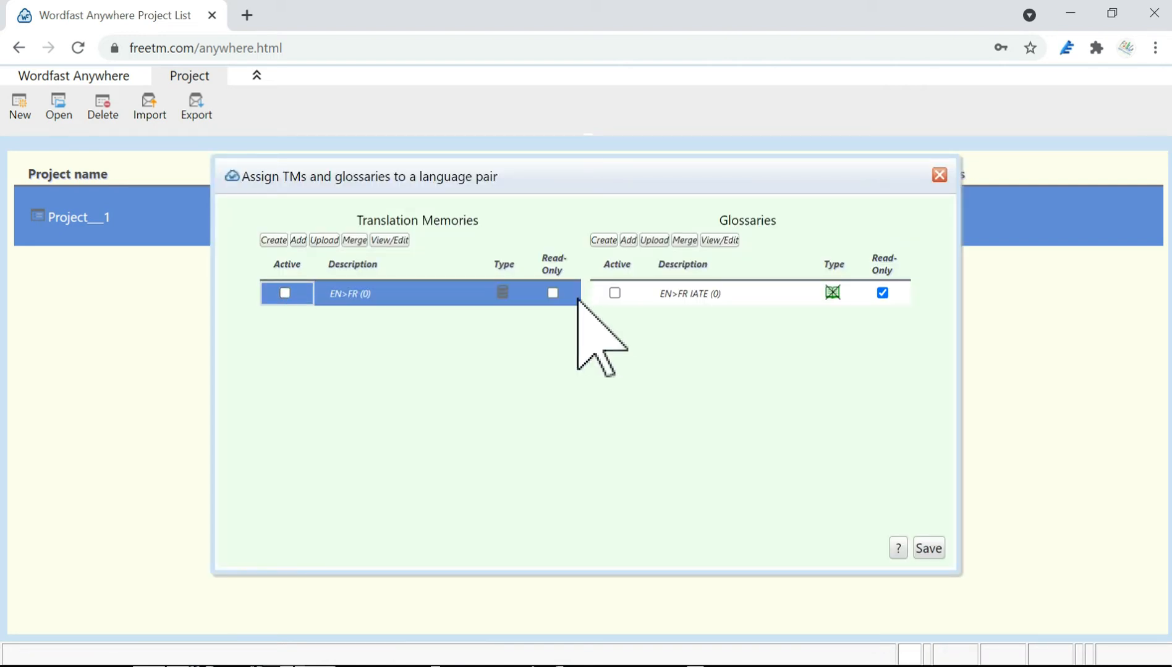
click(285, 293)
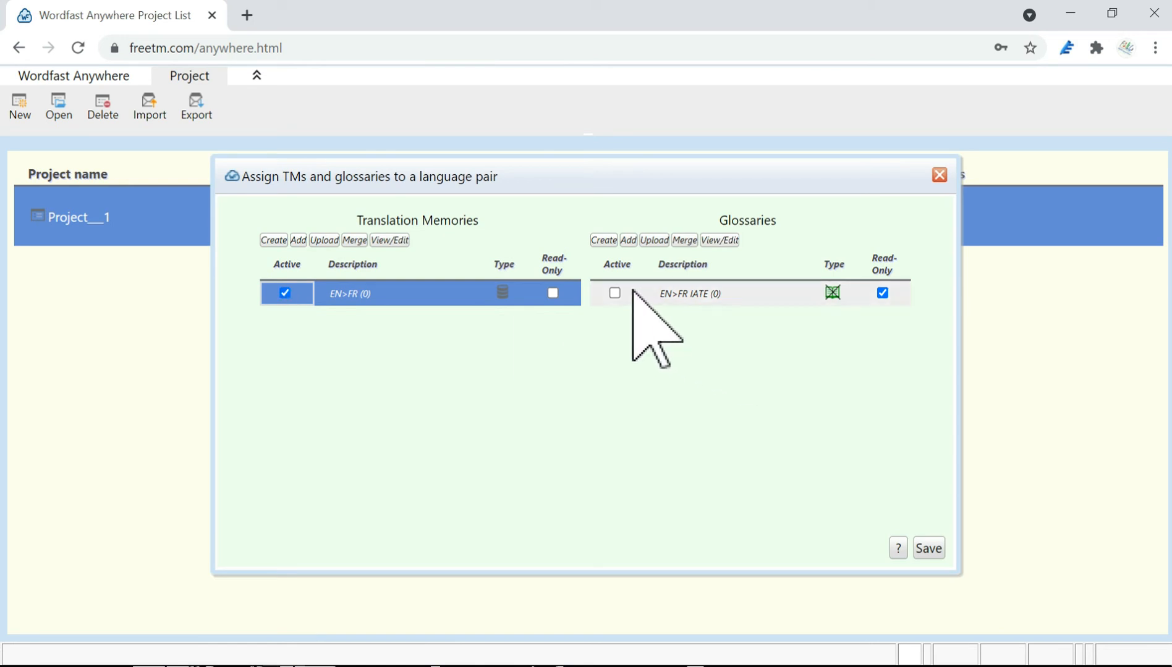
click(614, 293)
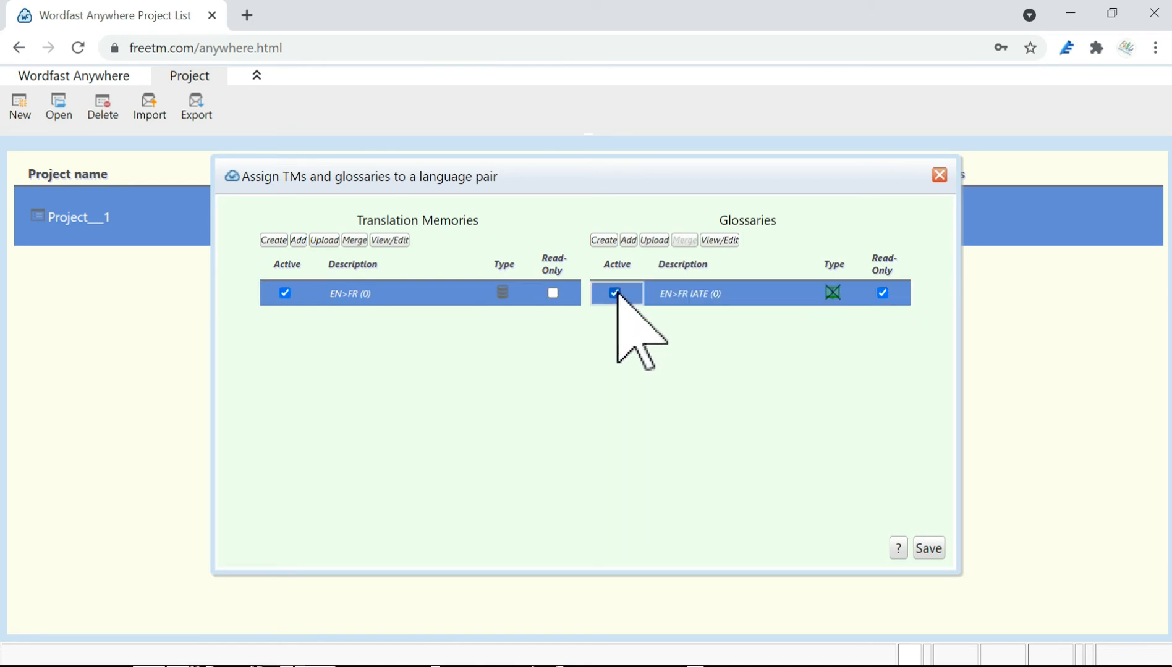
click(927, 548)
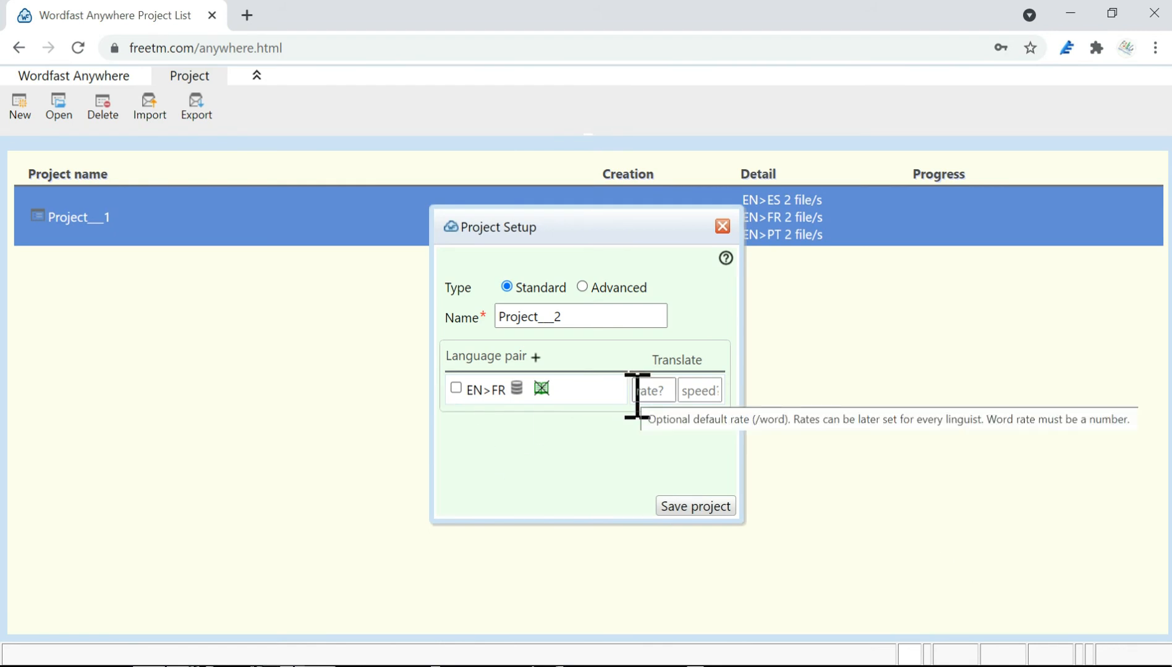
click(694, 506)
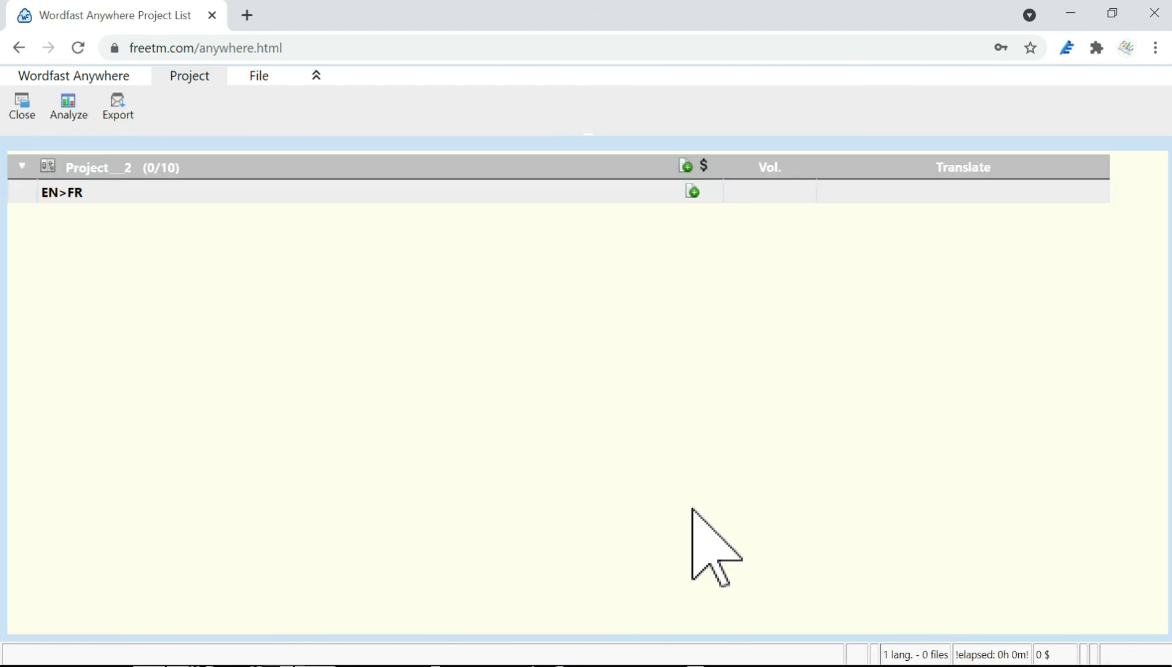
mouse_move(252, 261)
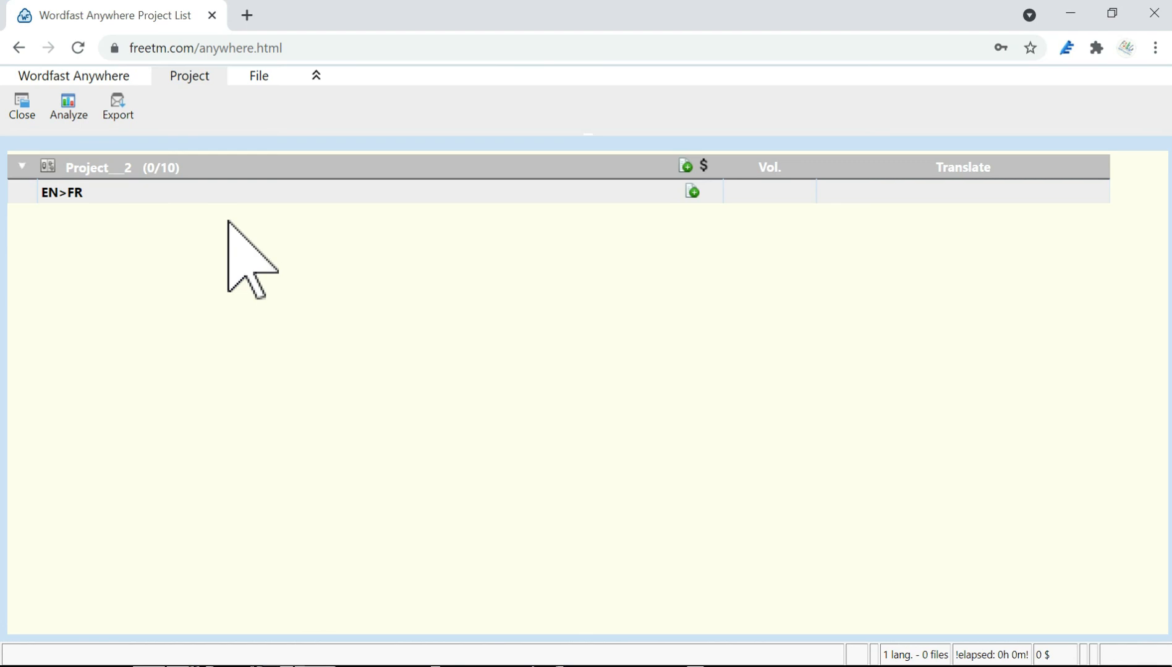